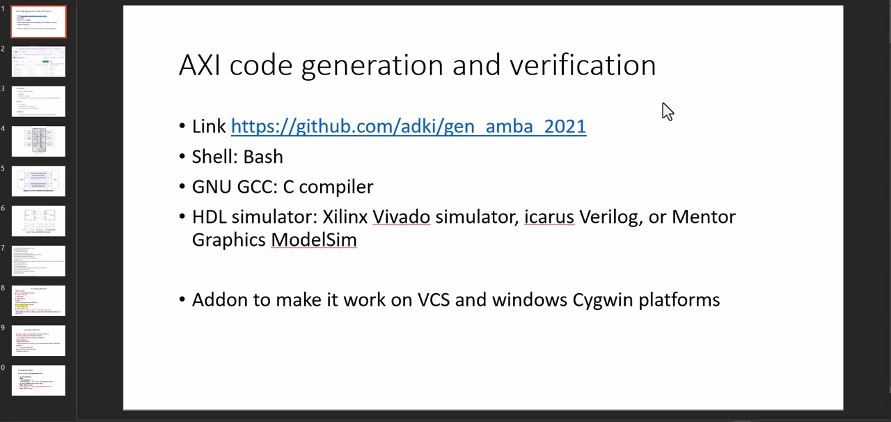
{"action": "mouse_move", "coordinate": [616, 125]}
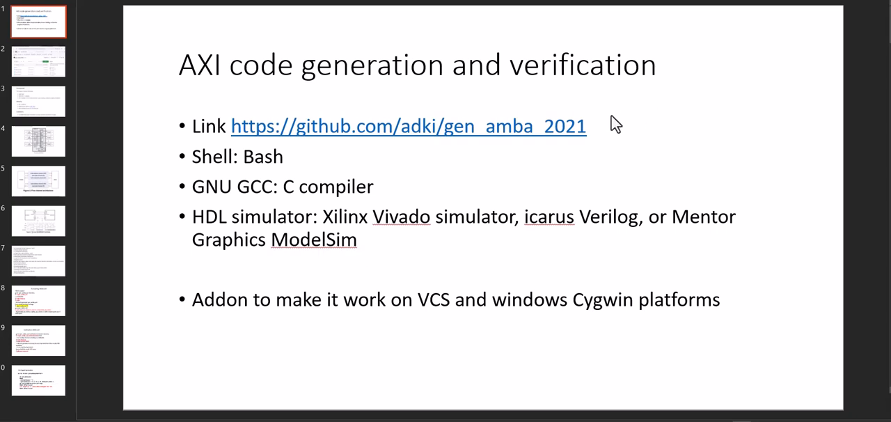
{"action": "mouse_move", "coordinate": [259, 92]}
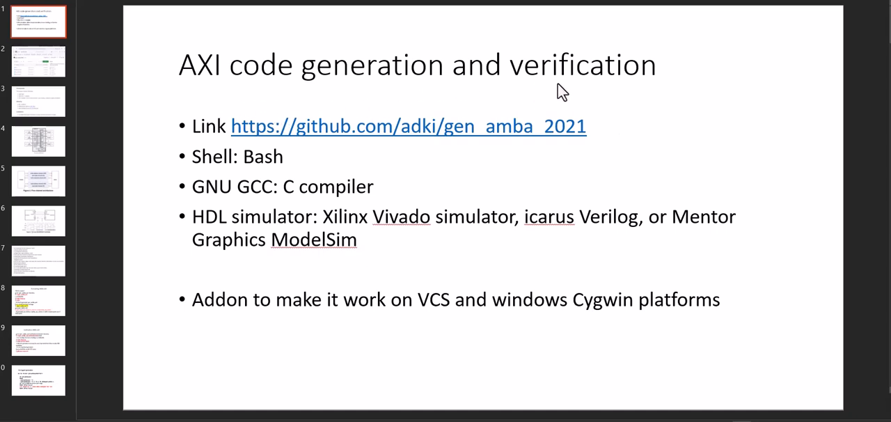
{"action": "mouse_move", "coordinate": [453, 136]}
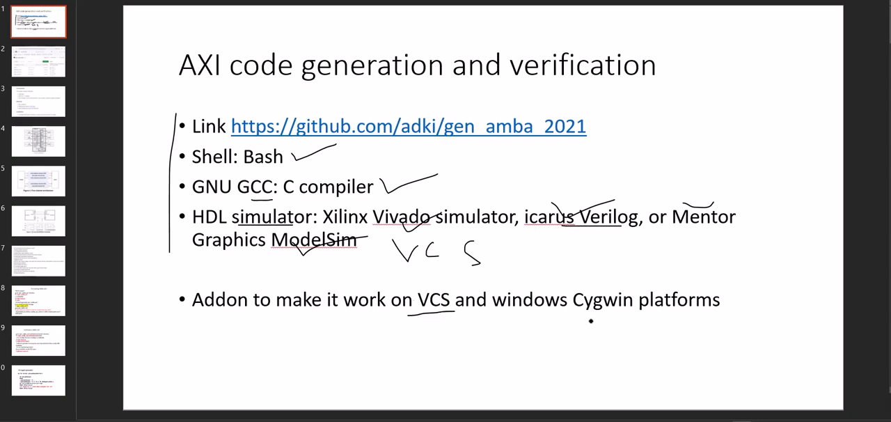
- Move on to the gen_amba_2021 repository screenshot slide
{"action": "left_click", "coordinate": [408, 125]}
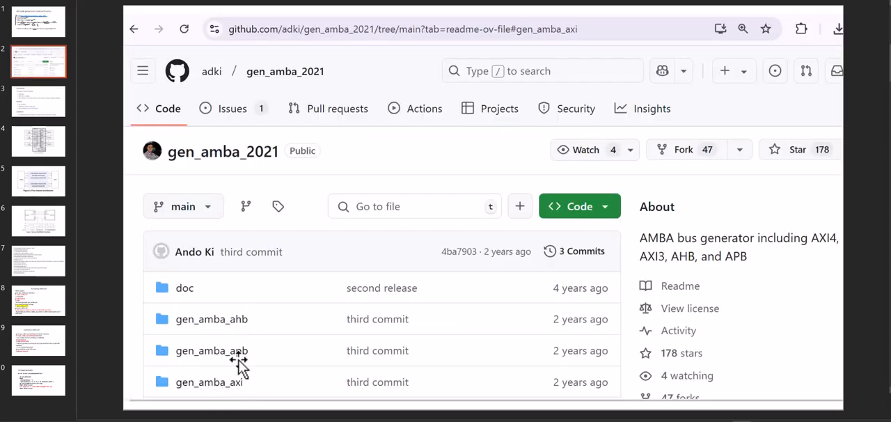
{"action": "mouse_move", "coordinate": [248, 328]}
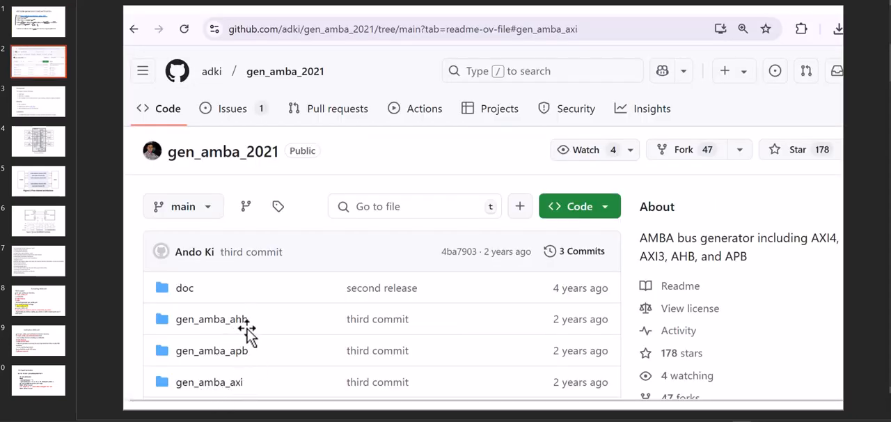
{"action": "mouse_move", "coordinate": [234, 374]}
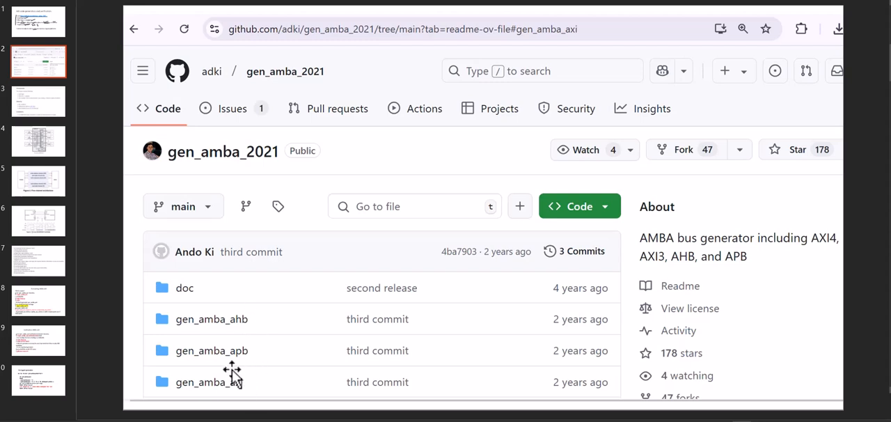
{"action": "mouse_move", "coordinate": [244, 368]}
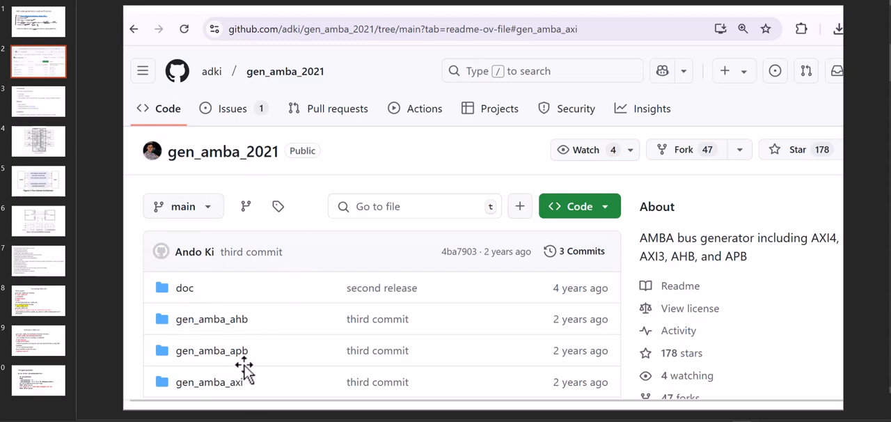
{"action": "mouse_move", "coordinate": [198, 295]}
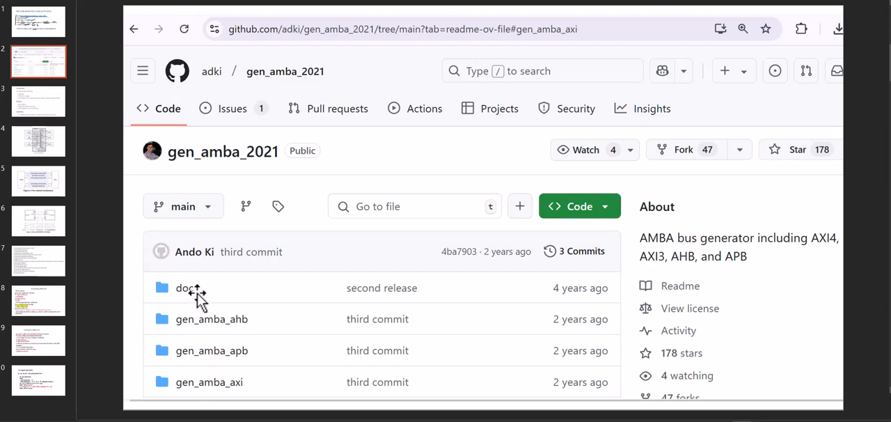
{"action": "mouse_move", "coordinate": [206, 296]}
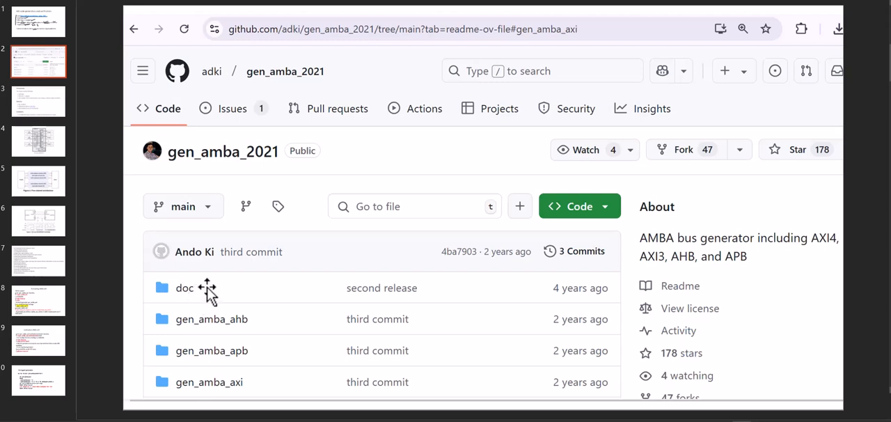
{"action": "mouse_move", "coordinate": [273, 384]}
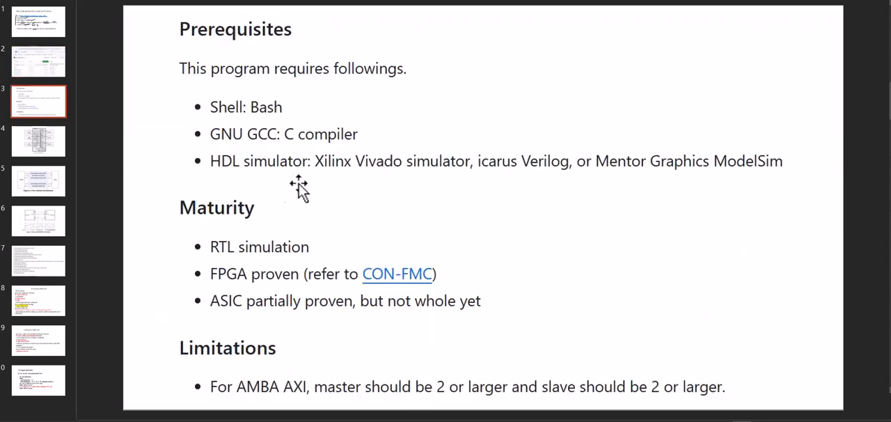
{"action": "mouse_move", "coordinate": [356, 132]}
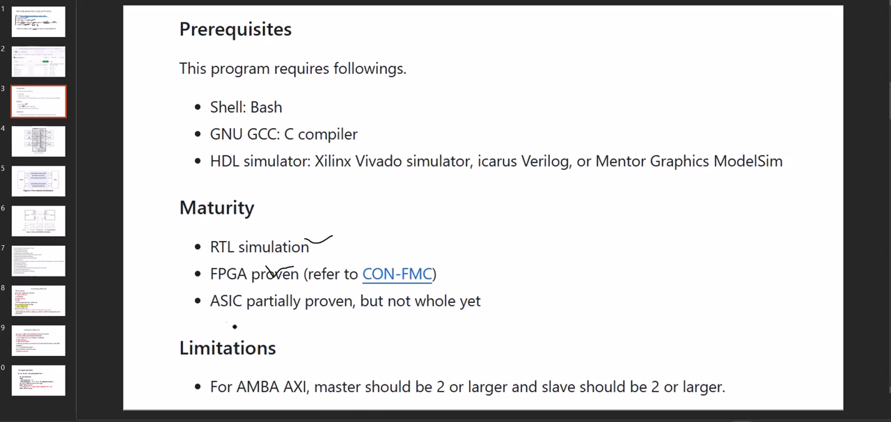
- Underline the ASIC line and mark the master/slave limits, then advance to the AXI structure slide
{"action": "left_click_drag", "start_coordinate": [210, 312], "coordinate": [402, 312]}
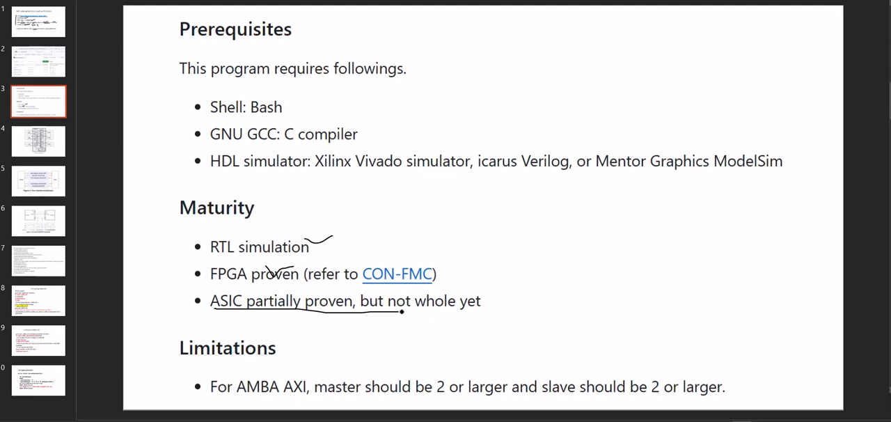
{"action": "left_click_drag", "start_coordinate": [209, 286], "coordinate": [239, 309]}
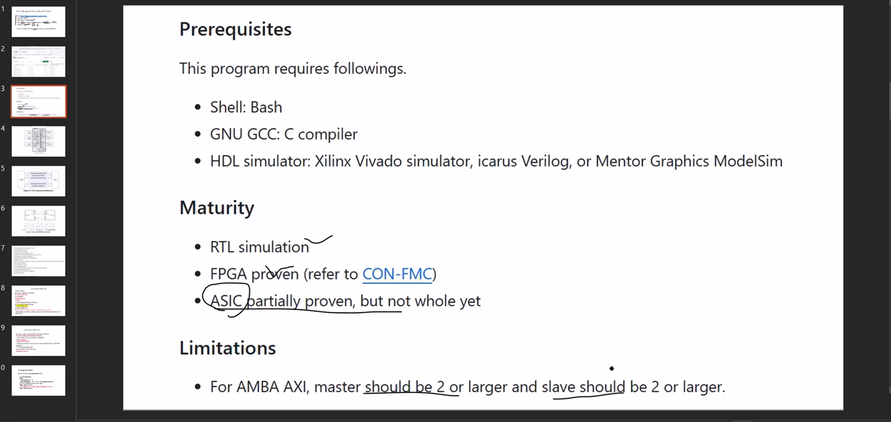
{"action": "left_click", "coordinate": [39, 142]}
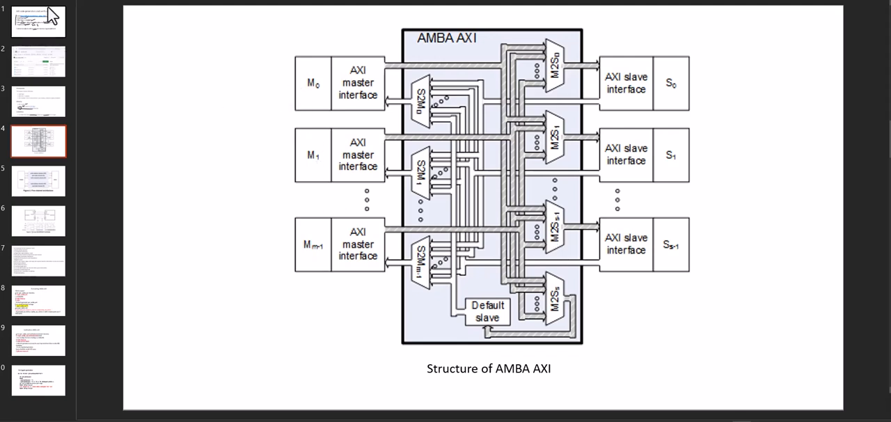
- Draw ink lines across the master interfaces and over the diagram, then advance to the five-channel figure
{"action": "left_click_drag", "start_coordinate": [354, 59], "coordinate": [354, 275]}
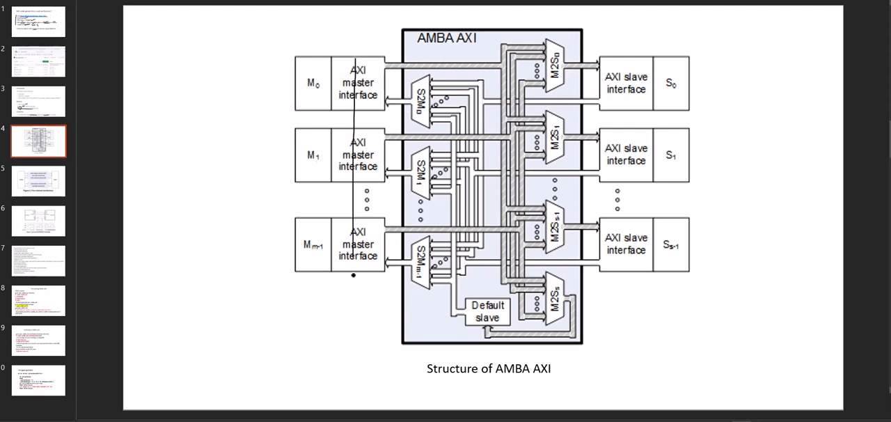
{"action": "left_click_drag", "start_coordinate": [668, 50], "coordinate": [699, 295]}
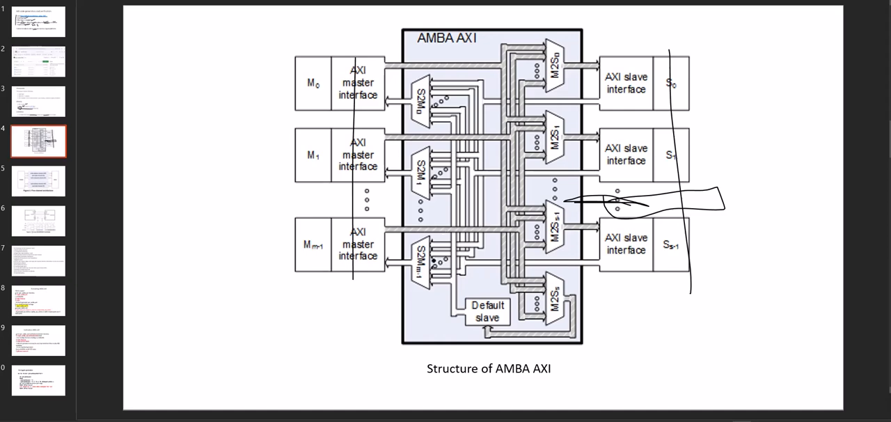
{"action": "mouse_move", "coordinate": [206, 214]}
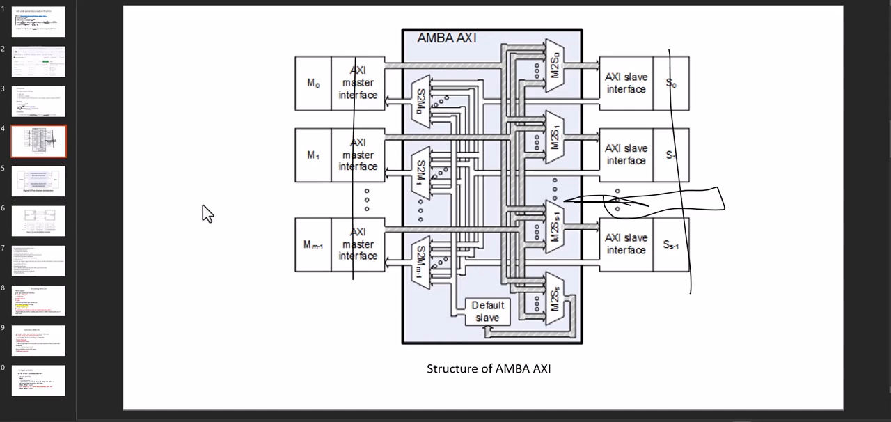
{"action": "left_click", "coordinate": [38, 182]}
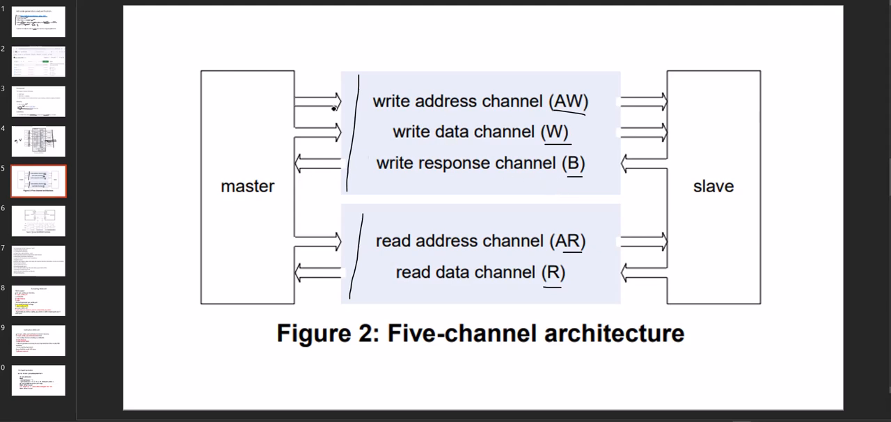
- Mark beside the write channels in ink, then advance to the VALID/READY handshake slide
{"action": "left_click_drag", "start_coordinate": [321, 76], "coordinate": [320, 299]}
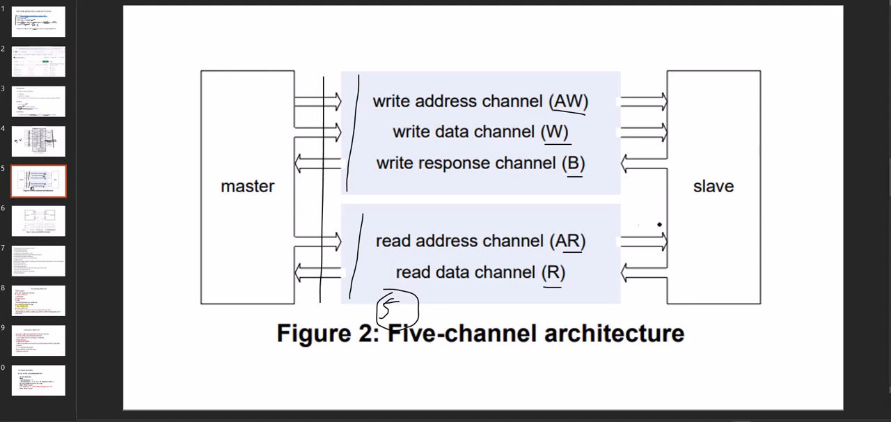
{"action": "left_click", "coordinate": [38, 221]}
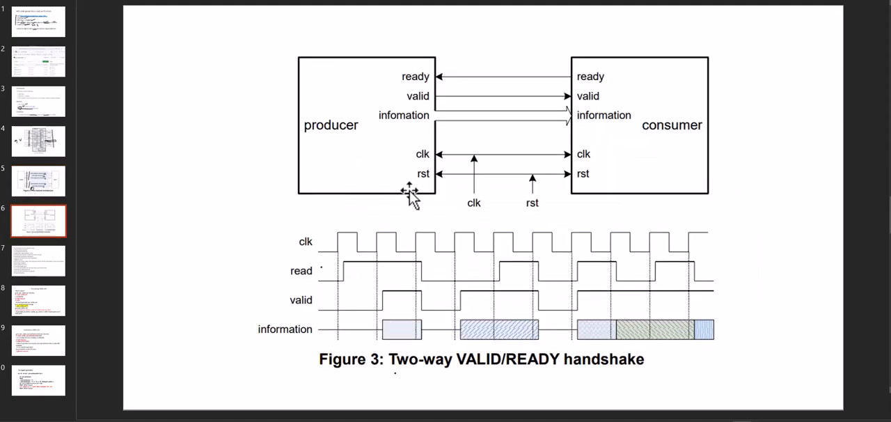
{"action": "mouse_move", "coordinate": [206, 8]}
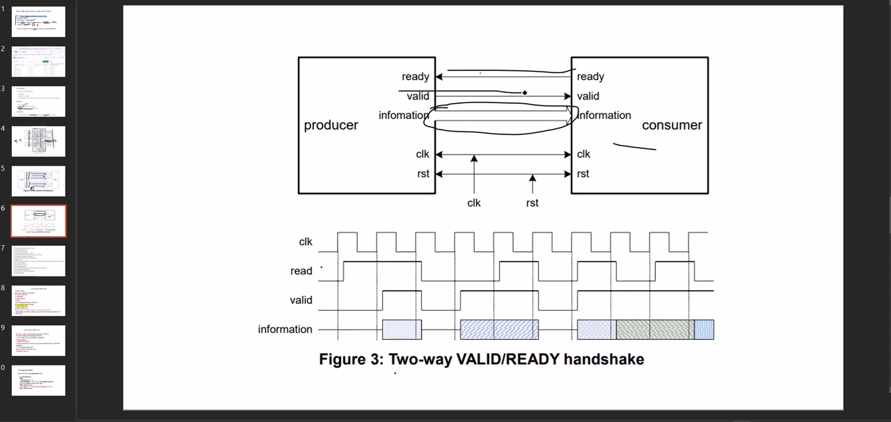
- Circle the information signal and sketch valid-waveform transitions, then advance to the protocol summary slide
{"action": "left_click_drag", "start_coordinate": [502, 96], "coordinate": [536, 89]}
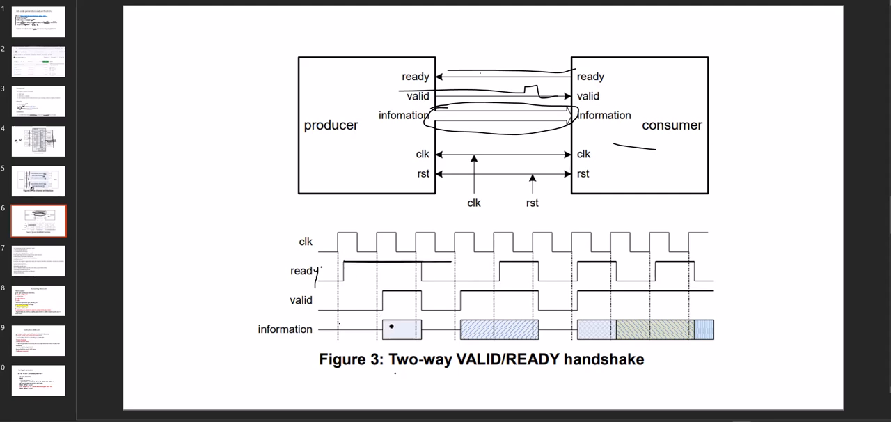
{"action": "left_click", "coordinate": [391, 330]}
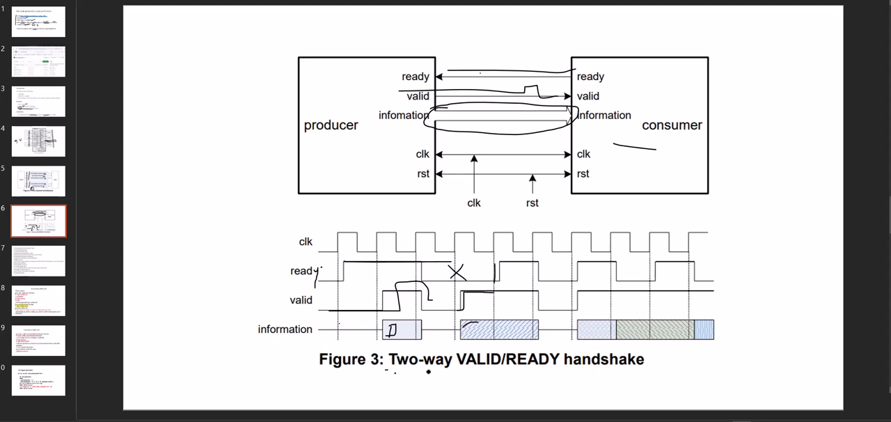
{"action": "left_click_drag", "start_coordinate": [384, 370], "coordinate": [588, 369]}
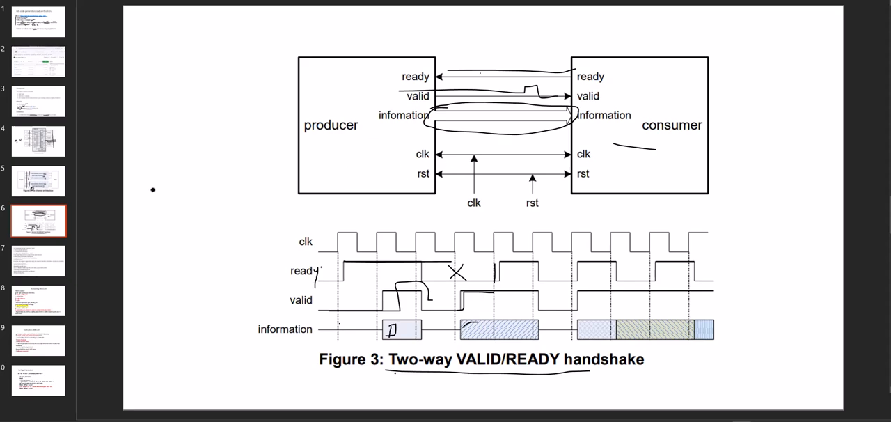
{"action": "left_click", "coordinate": [38, 261]}
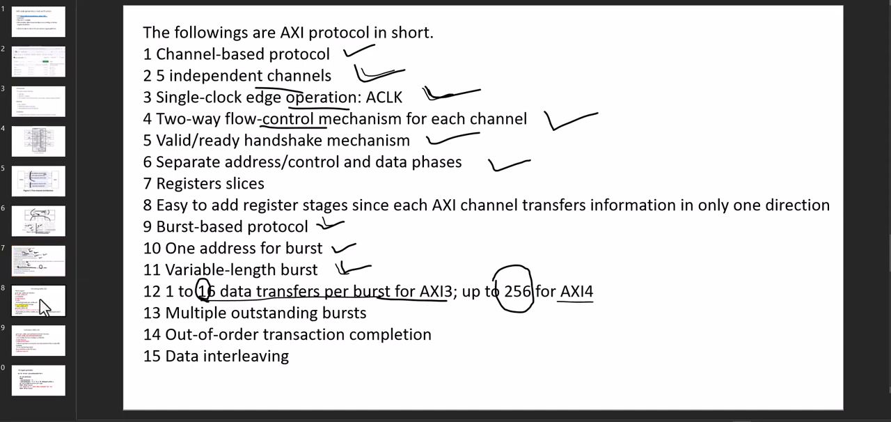
- Go to the Generating AMBA AXI slide and select text in its command list
{"action": "left_click", "coordinate": [37, 300]}
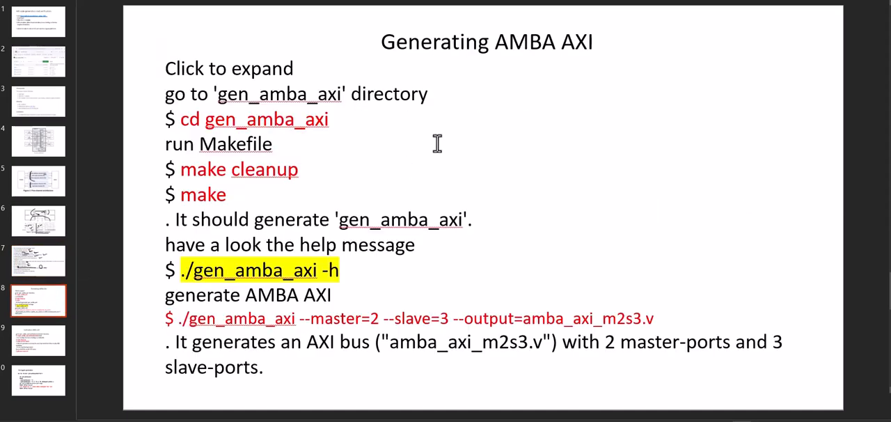
{"action": "mouse_move", "coordinate": [244, 78]}
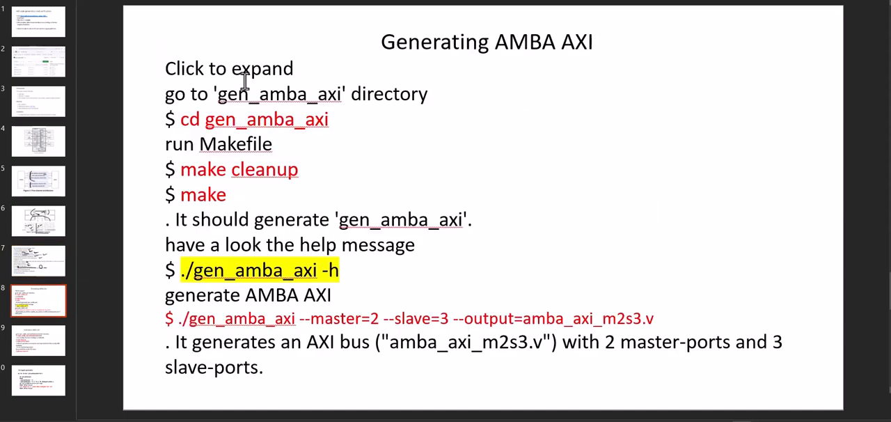
{"action": "mouse_move", "coordinate": [494, 151]}
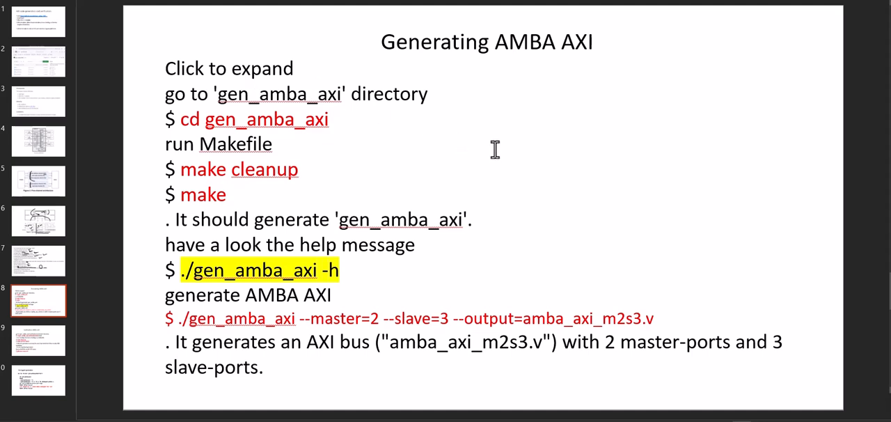
{"action": "mouse_move", "coordinate": [493, 145]}
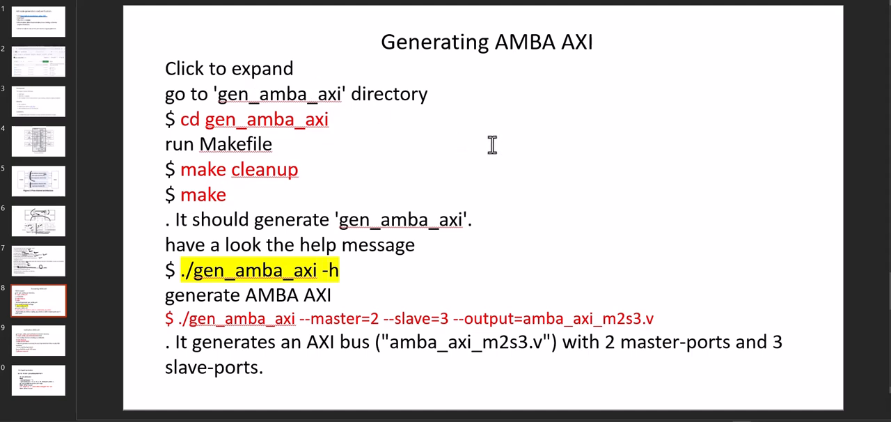
{"action": "mouse_move", "coordinate": [341, 90]}
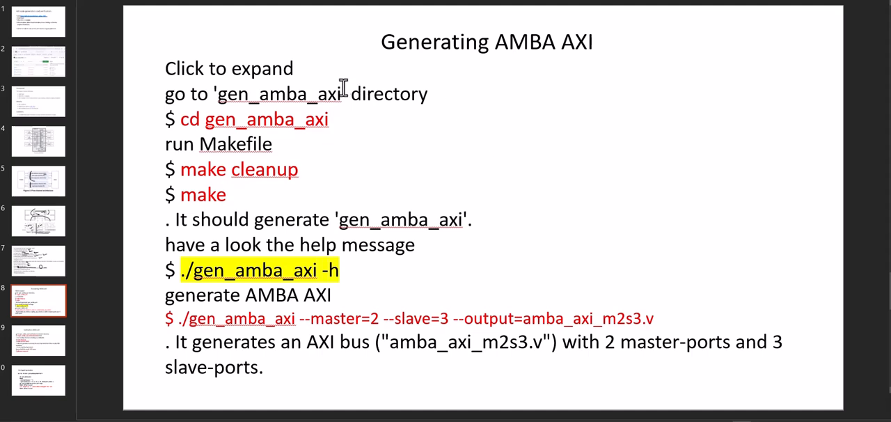
{"action": "mouse_move", "coordinate": [225, 104]}
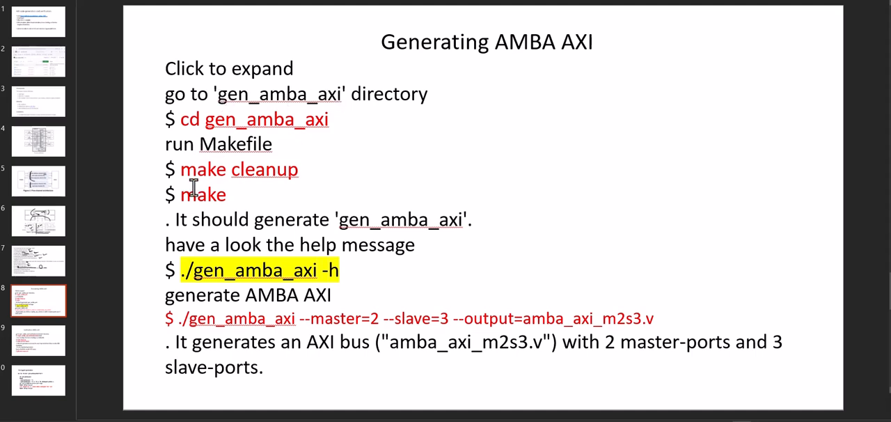
{"action": "double_click", "coordinate": [203, 195]}
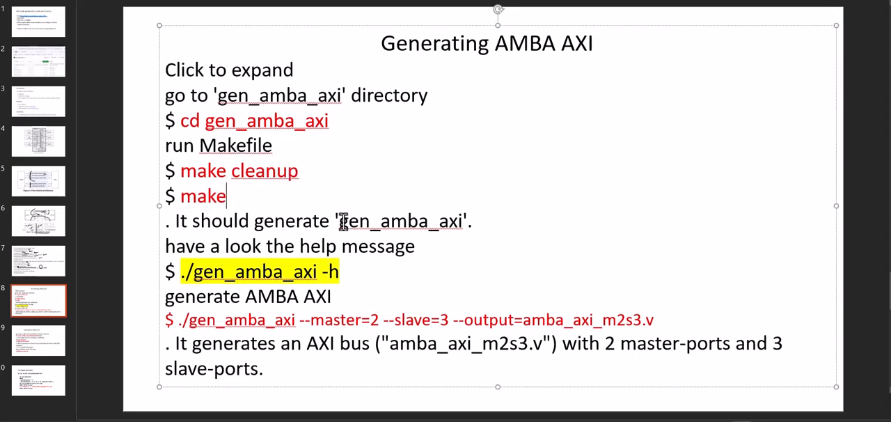
{"action": "double_click", "coordinate": [401, 220]}
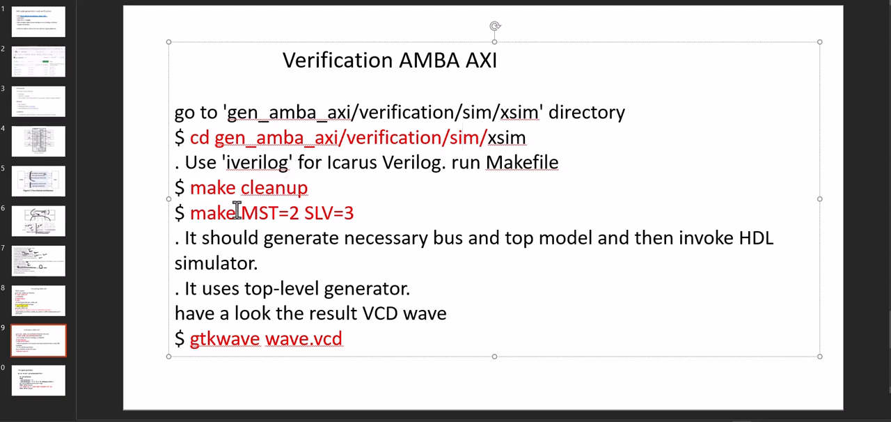
- Select the MST=2 argument, then jump to the For Cygwin generation slide
{"action": "double_click", "coordinate": [212, 212]}
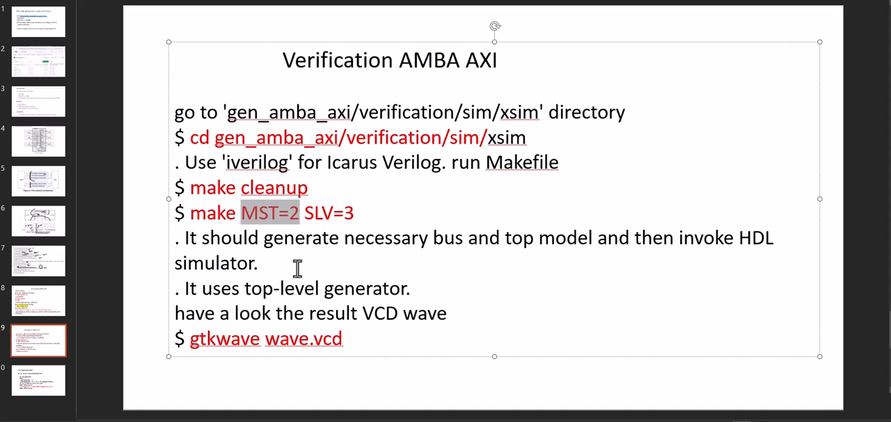
{"action": "mouse_move", "coordinate": [293, 343]}
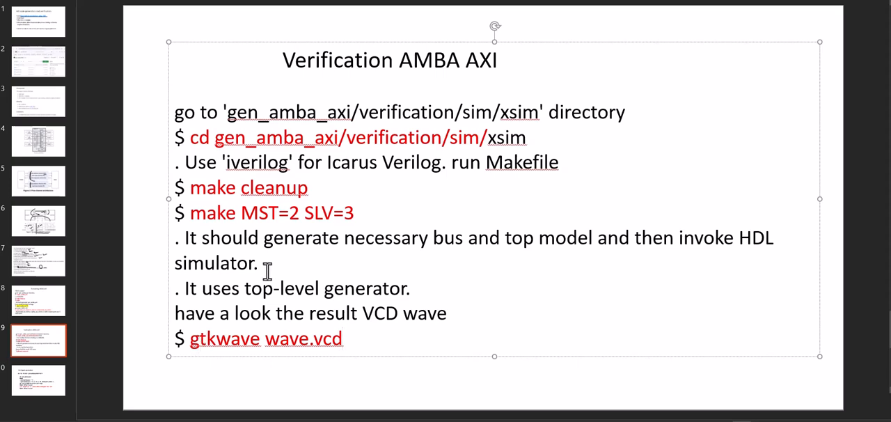
{"action": "left_click", "coordinate": [38, 379]}
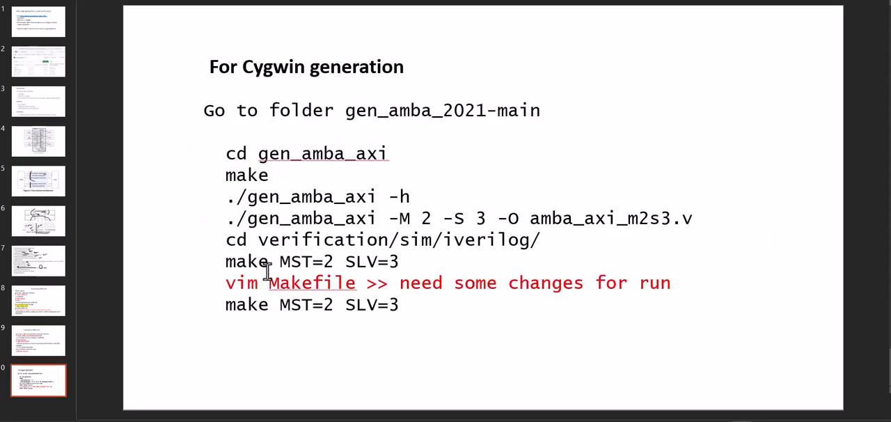
- Compare the Generating and For Cygwin generation slides, then switch to the Cygwin terminal
{"action": "left_click", "coordinate": [39, 340]}
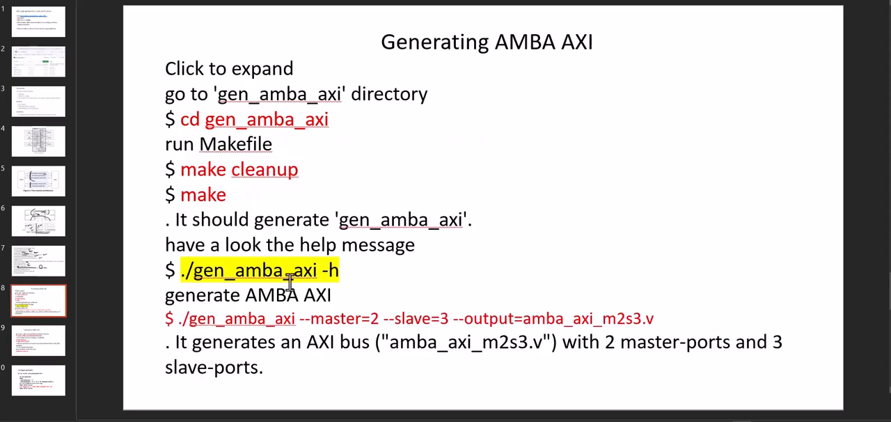
{"action": "left_click", "coordinate": [39, 380]}
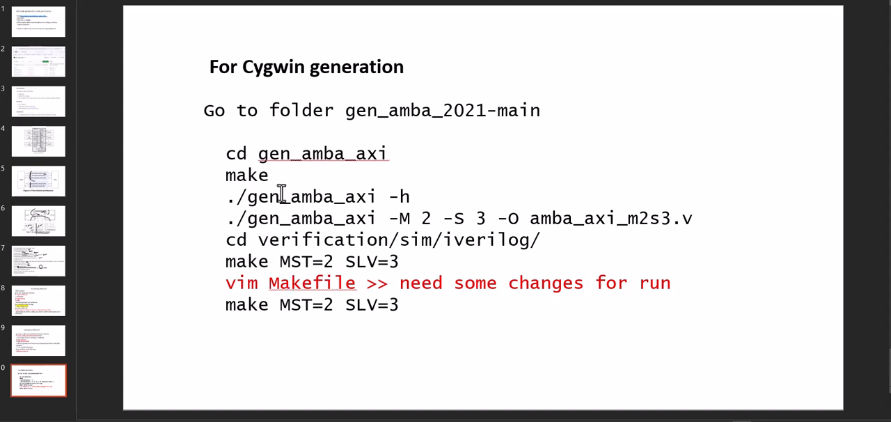
{"action": "mouse_move", "coordinate": [268, 90]}
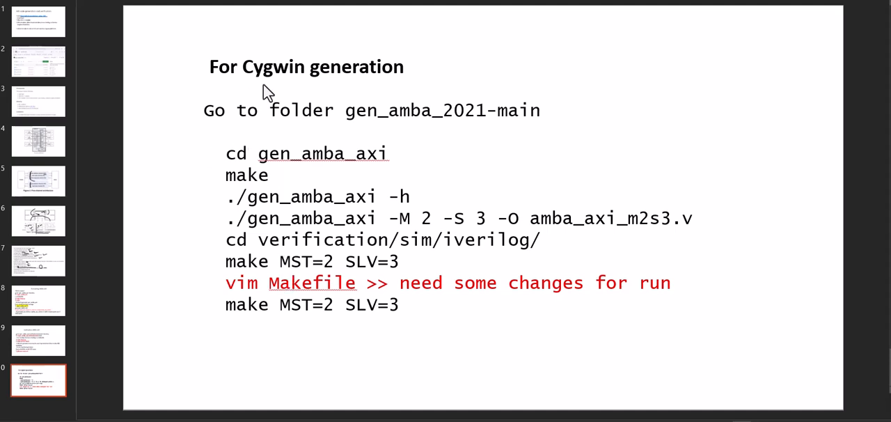
{"action": "mouse_move", "coordinate": [221, 161]}
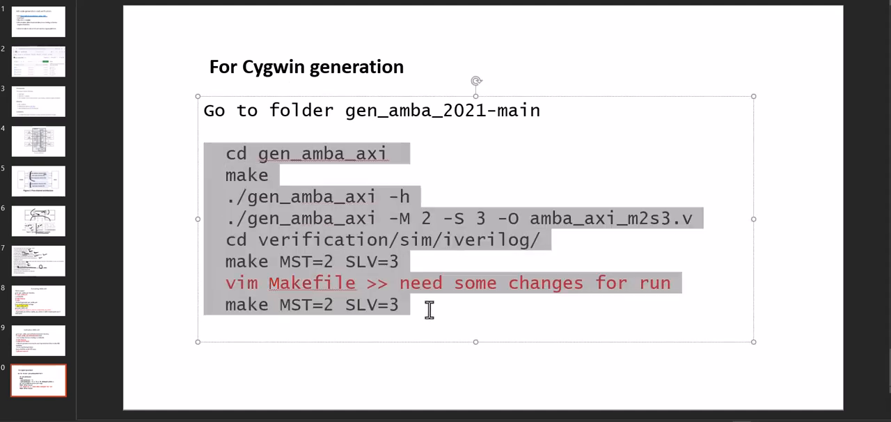
{"action": "left_click", "coordinate": [411, 304]}
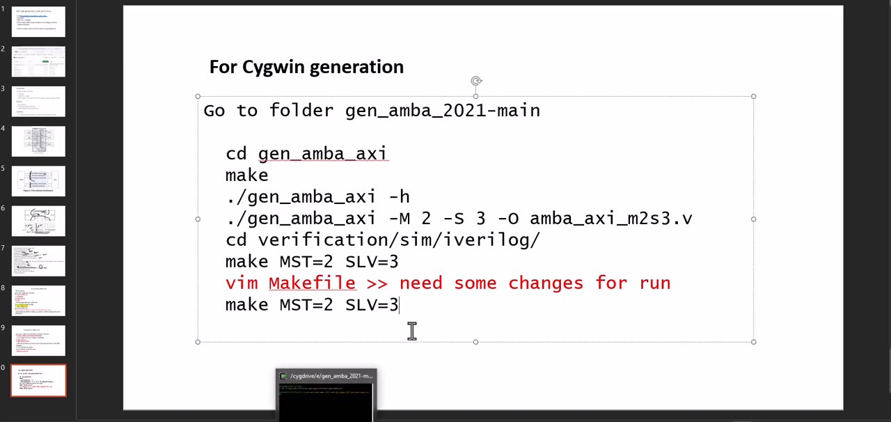
{"action": "key", "text": "enter"}
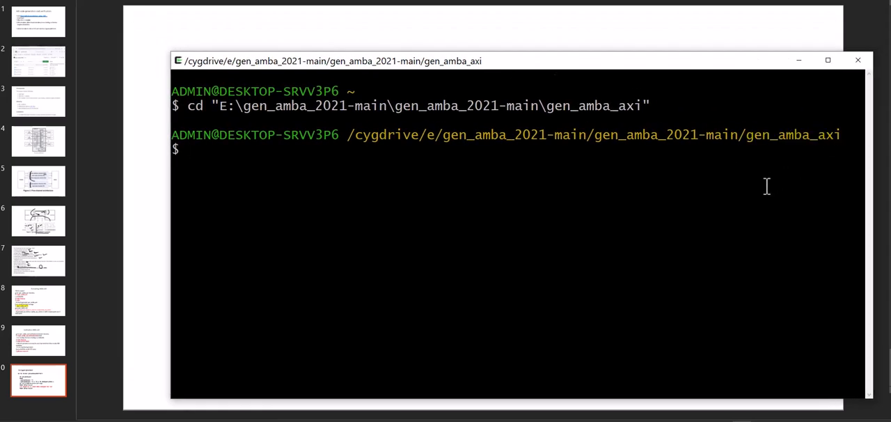
- List the gen_amba_axi folder with ls -l and enter make at the prompt
{"action": "type", "text": "ls -l"}
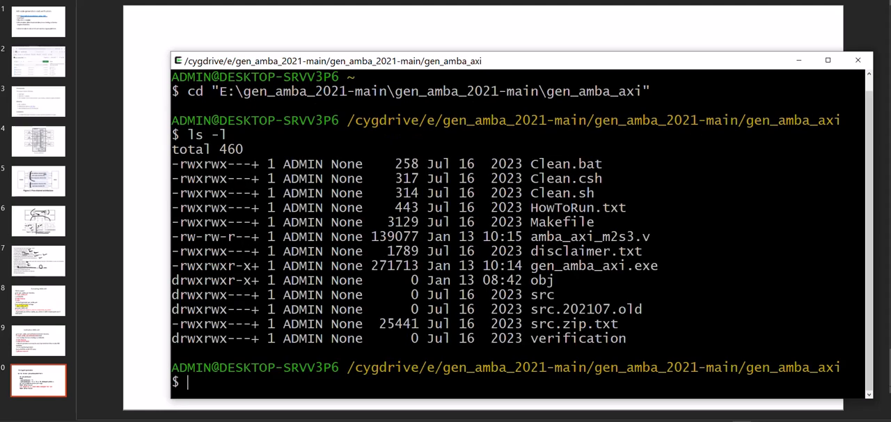
{"action": "type", "text": "make"}
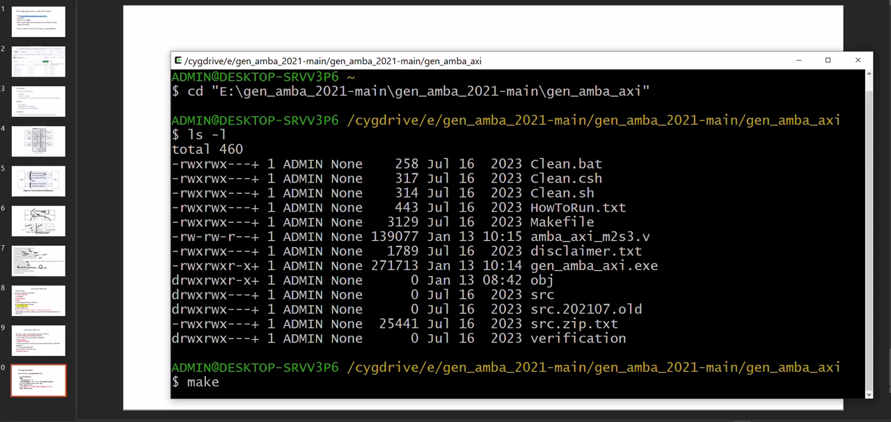
{"action": "mouse_move", "coordinate": [454, 135]}
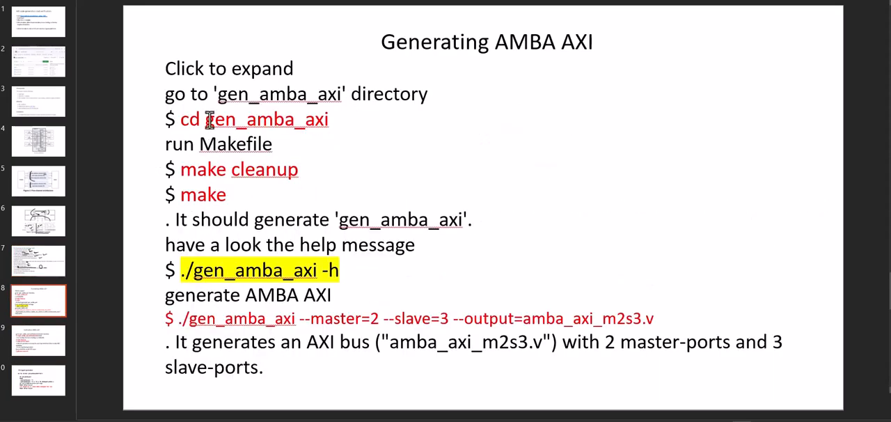
- Bring the Cygwin terminal with the finished gen_amba_axi build back in front
{"action": "left_click", "coordinate": [295, 170]}
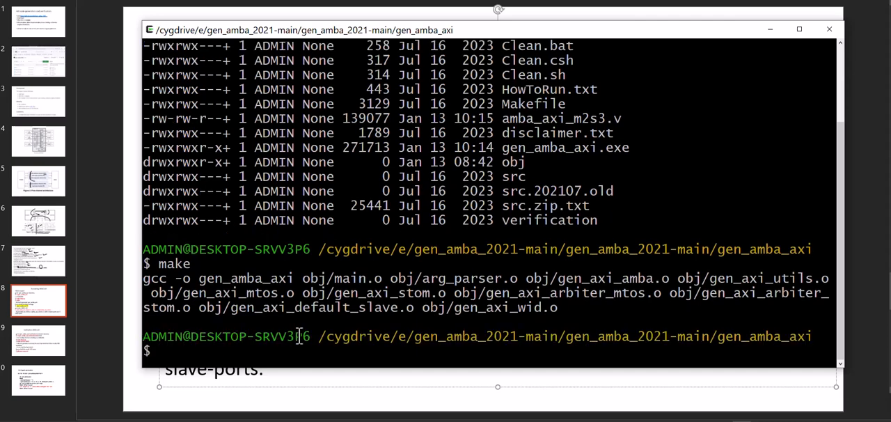
- Run ./gen_amba_axi -h to print the generator's usage options
{"action": "double_click", "coordinate": [401, 278]}
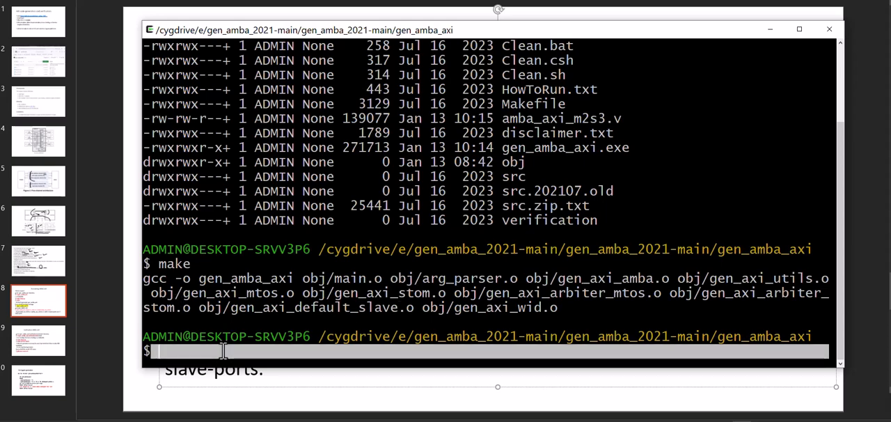
{"action": "type", "text": "./g"}
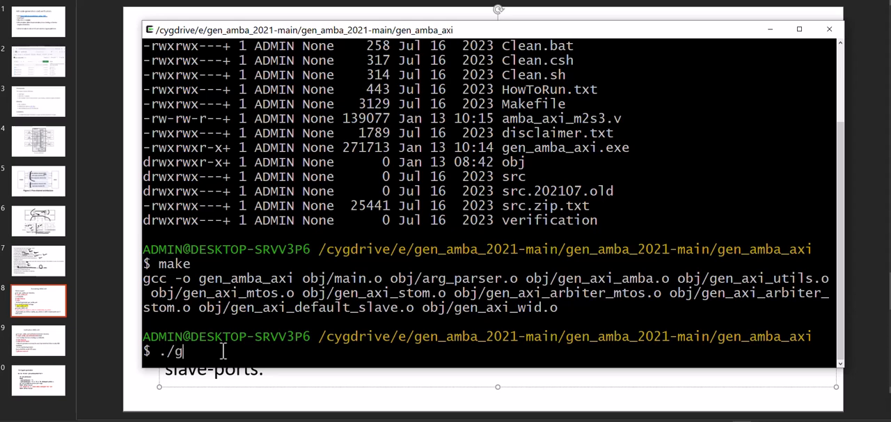
{"action": "type", "text": "en_amba_axi"}
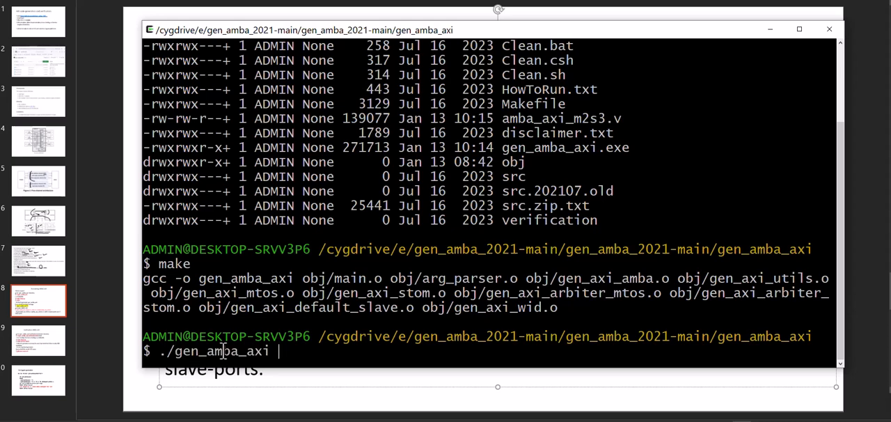
{"action": "type", "text": "-h"}
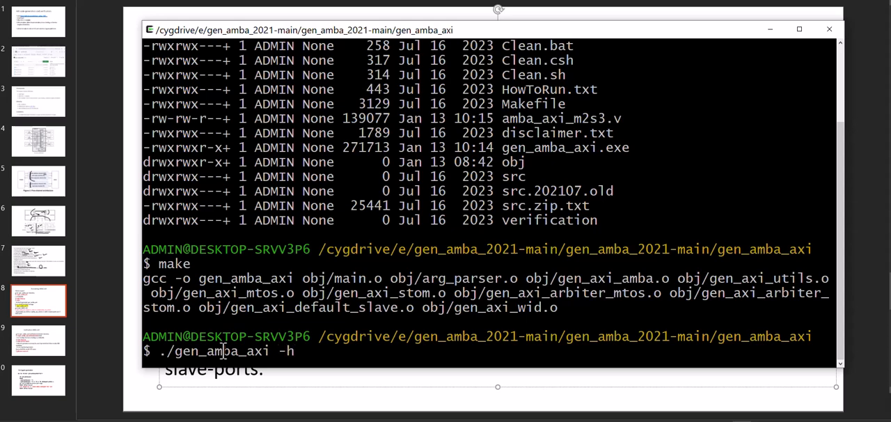
{"action": "key", "text": "Return"}
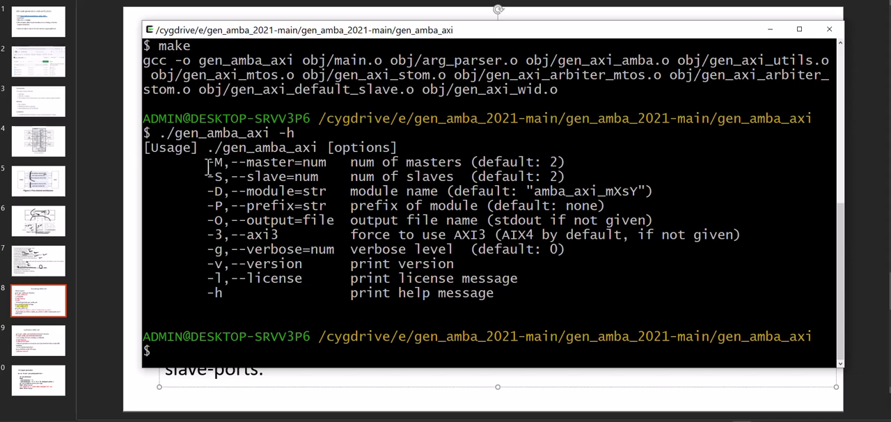
- Recall and run ./gen_amba_axi --master=2 --slave=3 --output=amba_axi_m2s3.v from history
{"action": "left_click_drag", "start_coordinate": [209, 162], "coordinate": [571, 307]}
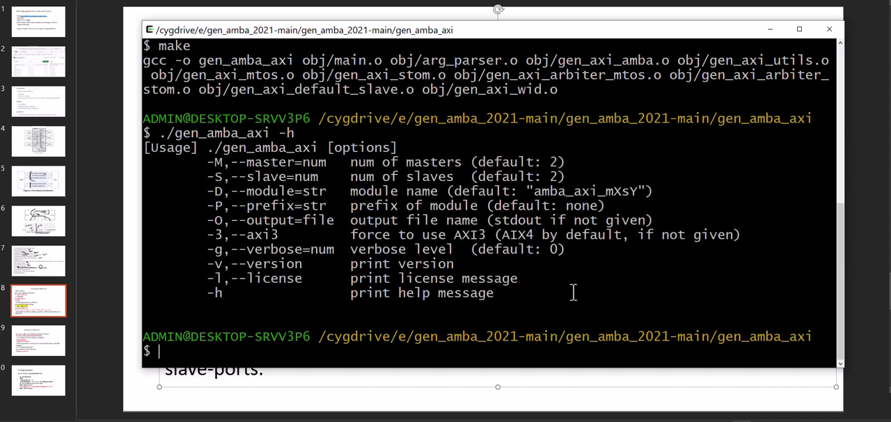
{"action": "mouse_move", "coordinate": [362, 204]}
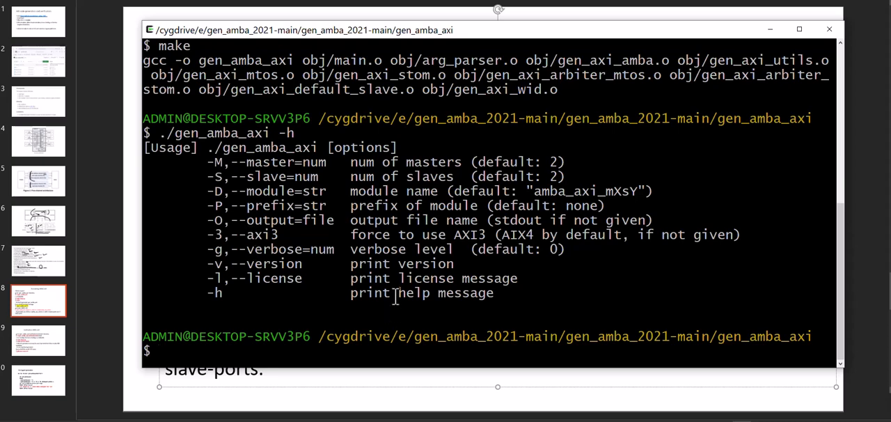
{"action": "type", "text": "gtkwave wave.vcd"}
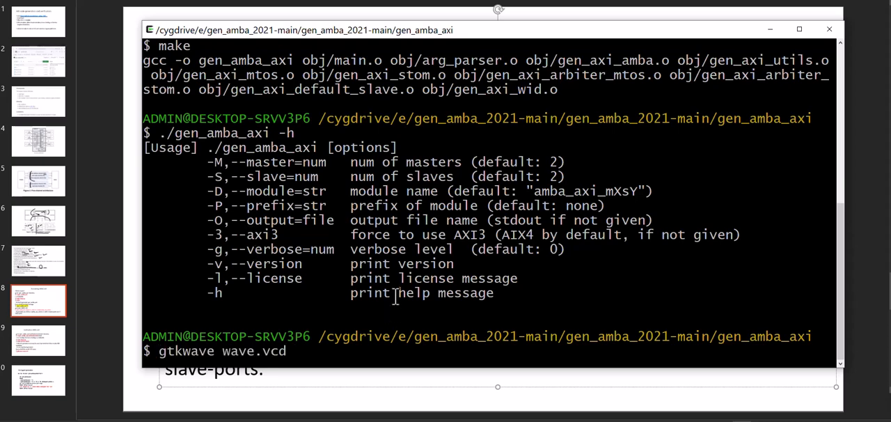
{"action": "type", "text": "cd verification/sim/iverilog/"}
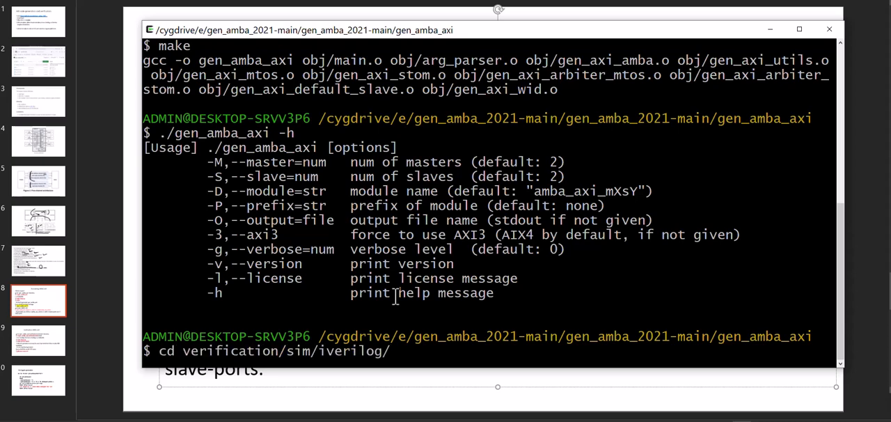
{"action": "type", "text": "./gen_amba_axi --master=2 --slave=3 --output=amba_axi_m2s3.v"}
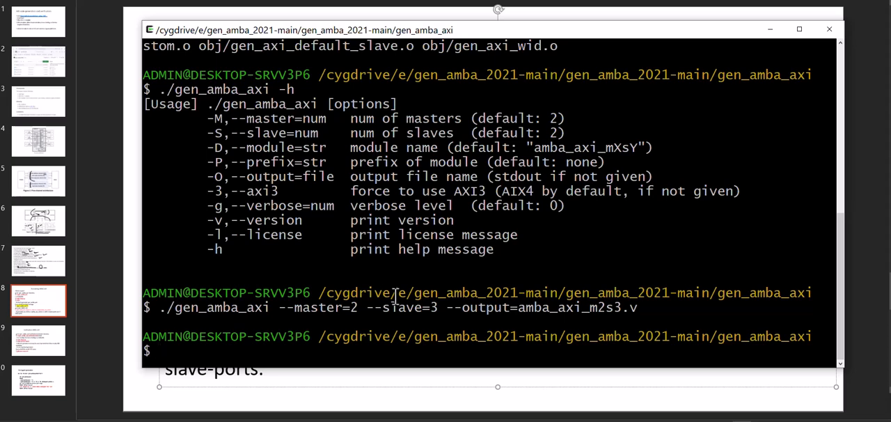
- Rebuild with make, confirm amba_axi_m2s3.v exists, and cd into verification/sim/iverilog/
{"action": "type", "text": "make"}
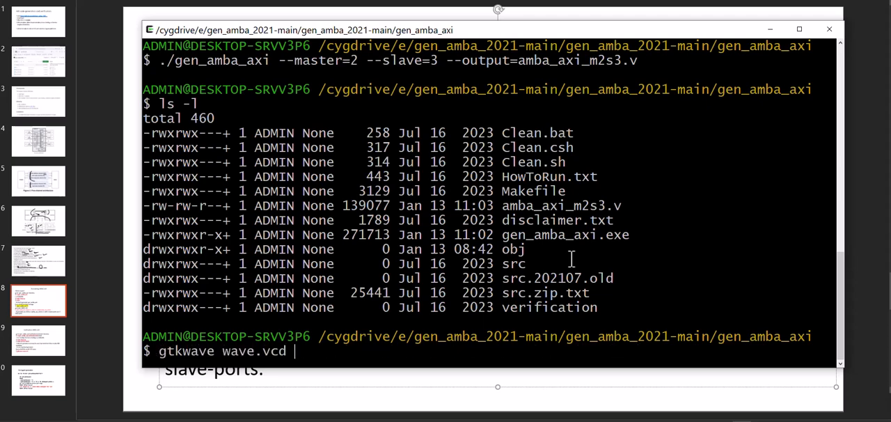
{"action": "type", "text": "make MST=2 SLV=3"}
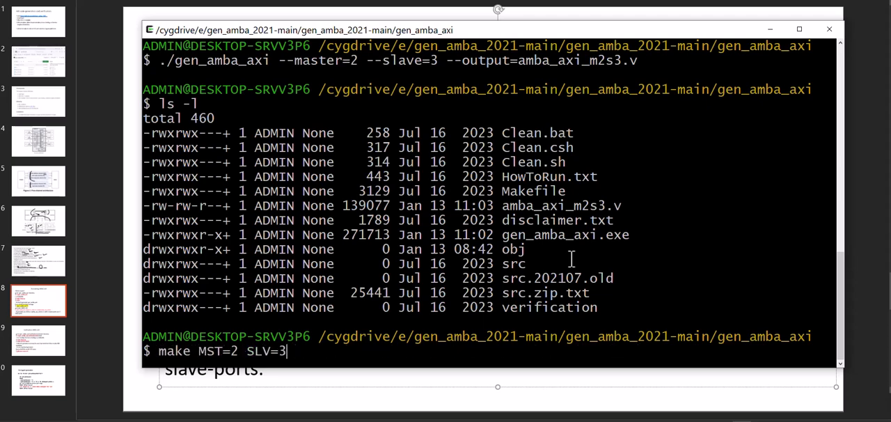
{"action": "type", "text": "cd verification/sim/iverilog/"}
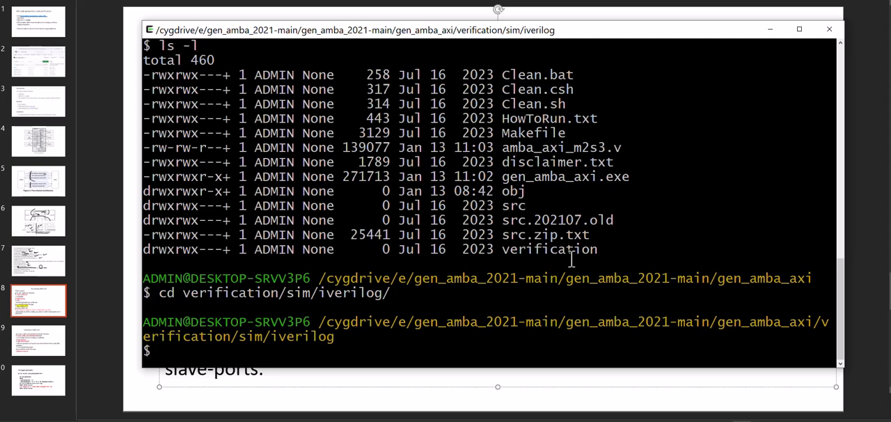
- Run make MST=2 SLV=3, which fails because iverilog is not found
{"action": "type", "text": "gtkwave wave.vcd"}
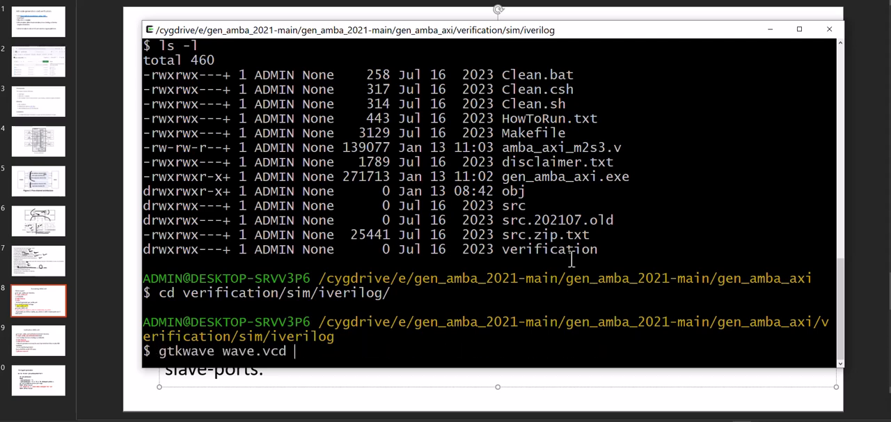
{"action": "type", "text": "make MST=2 SLV=3"}
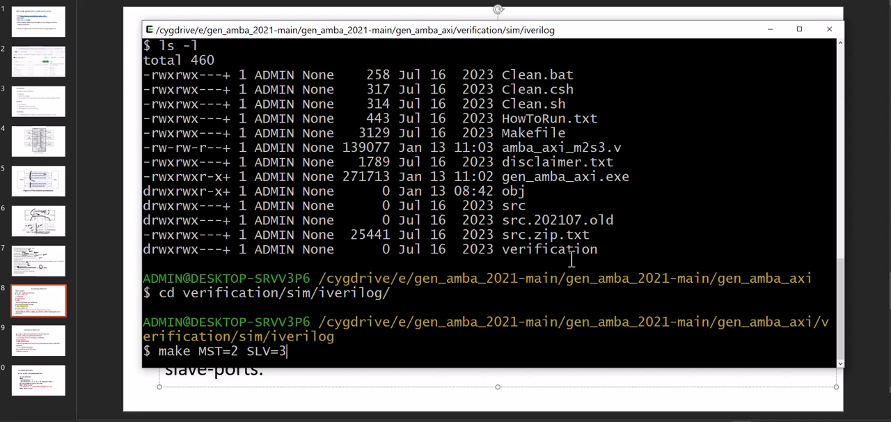
{"action": "key", "text": "Return"}
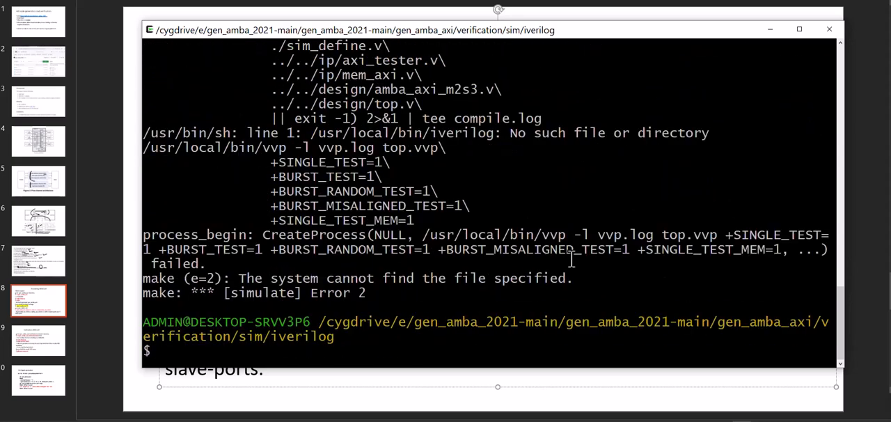
- Start vim Makefile to edit the simulation Makefile
{"action": "type", "text": "vim"}
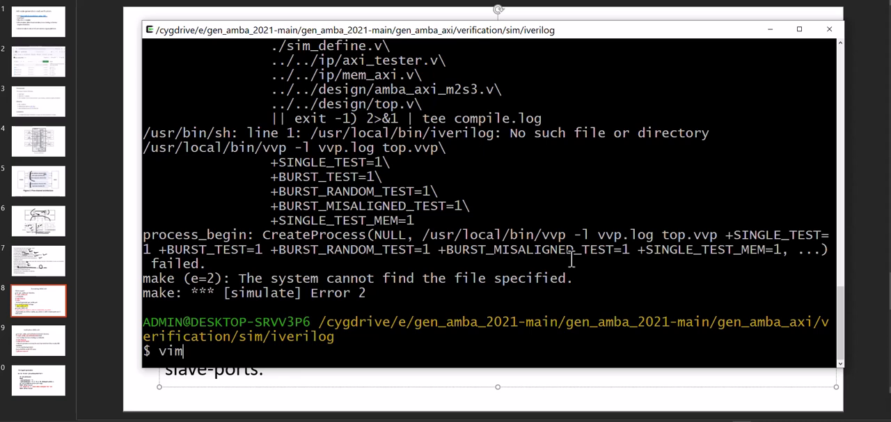
{"action": "type", "text": "Makefile"}
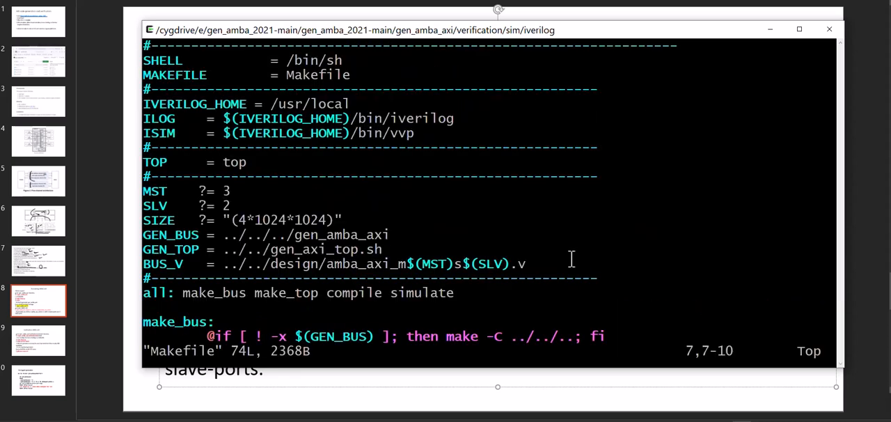
- Set ILOG to iverilog and ISIM to vvp in the Makefile, then save with :wq
{"action": "key", "text": "i"}
{"action": "type", "text": ":wqqqqqqqqqqqqqqqq"}
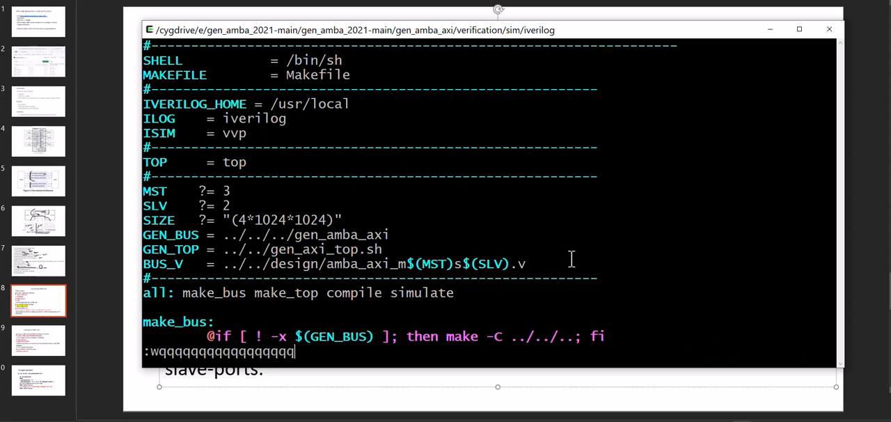
{"action": "key", "text": "Return"}
{"action": "type", "text": "vim Makefile"}
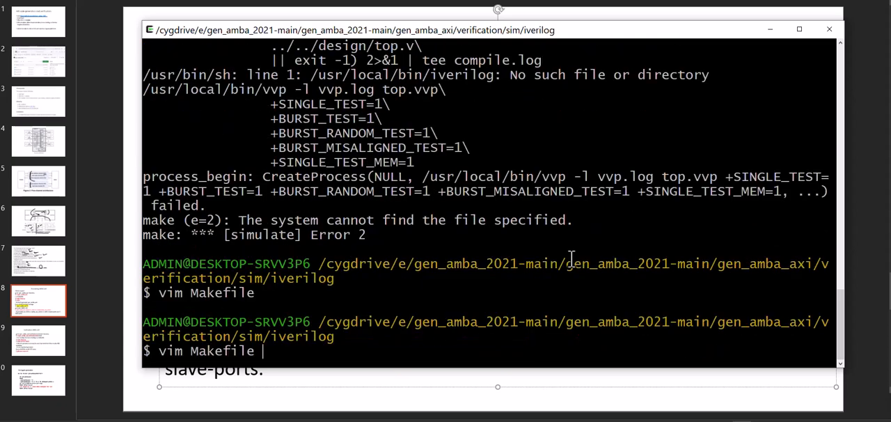
- Run make MST=2 SLV=3 and scroll through the passing burst and memory test output ending at 289270
{"action": "type", "text": "make MST=2 SLV=3"}
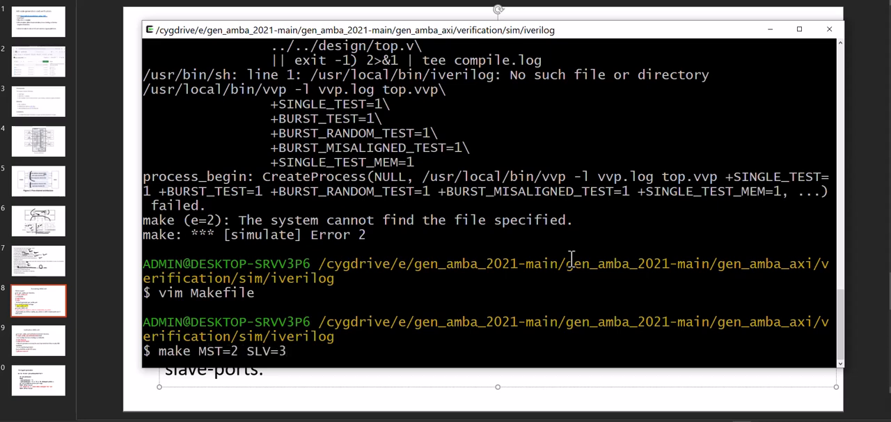
{"action": "key", "text": "Return"}
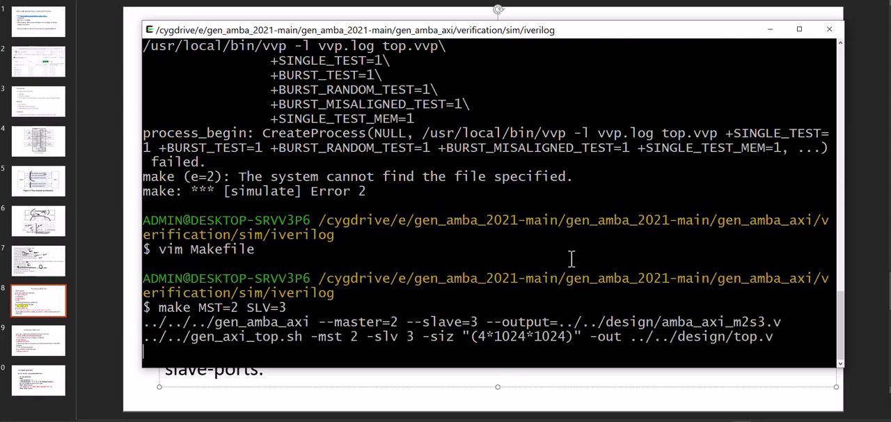
{"action": "scroll", "scroll_direction": "down", "scroll_amount": 3}
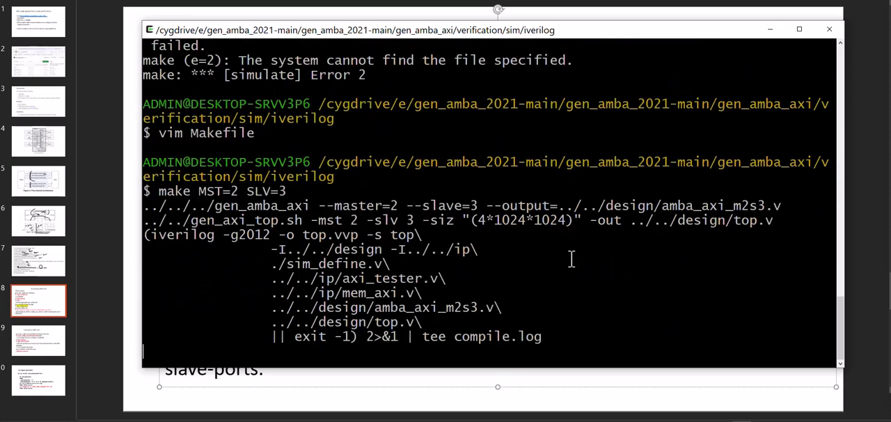
{"action": "key", "text": "Return"}
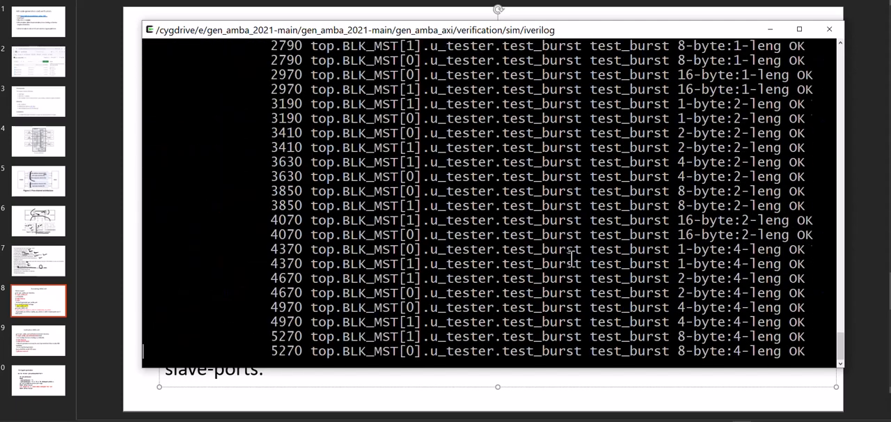
{"action": "scroll", "scroll_direction": "down", "scroll_amount": 3}
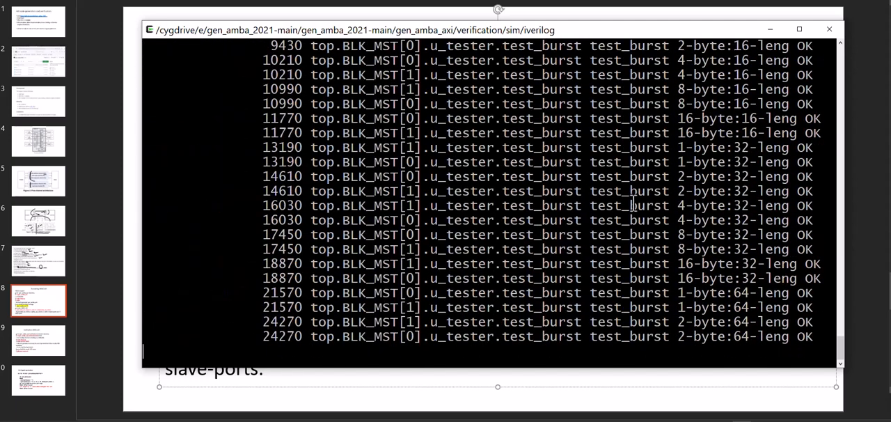
{"action": "scroll", "scroll_direction": "down", "scroll_amount": 3}
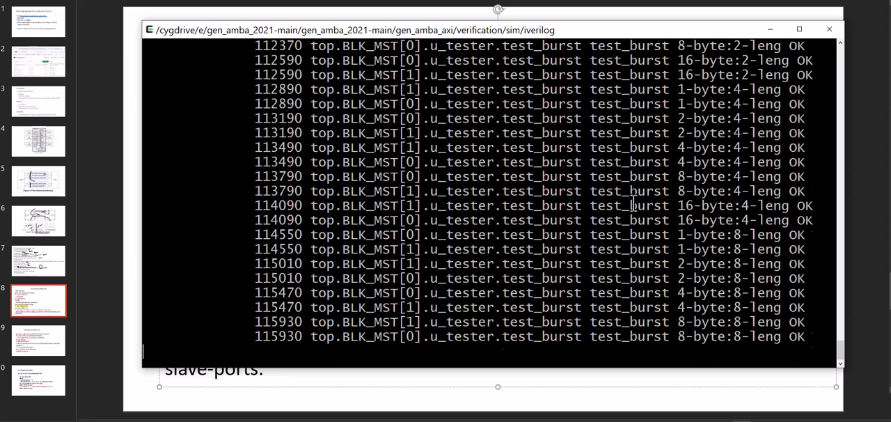
{"action": "scroll", "scroll_direction": "down", "scroll_amount": 3}
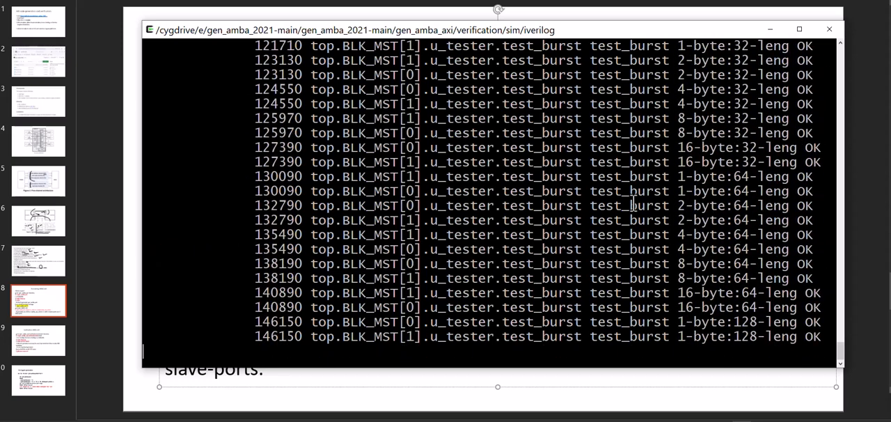
{"action": "scroll", "scroll_direction": "down", "scroll_amount": 3}
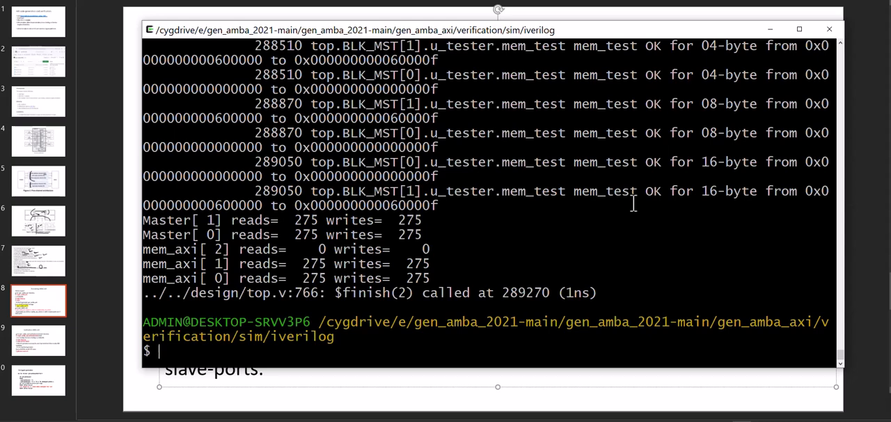
{"action": "type", "text": "gtk"}
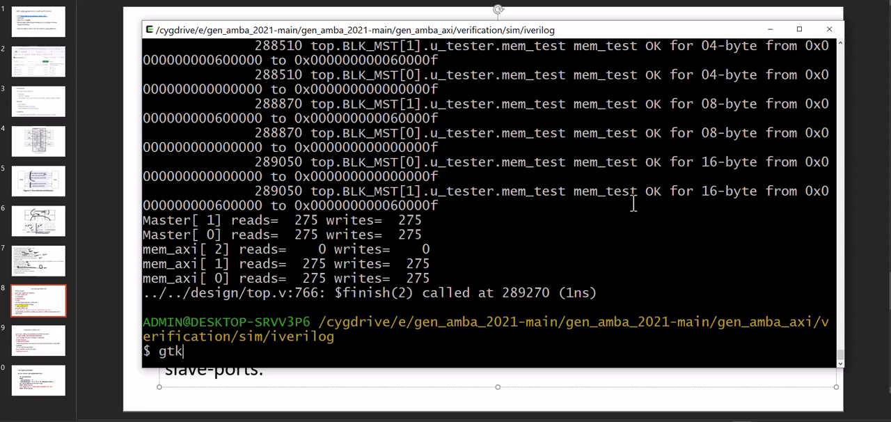
- Run gtkwave wave.vcd, expand top to show u_tester's signals, then close GTKWave
{"action": "type", "text": "wave"}
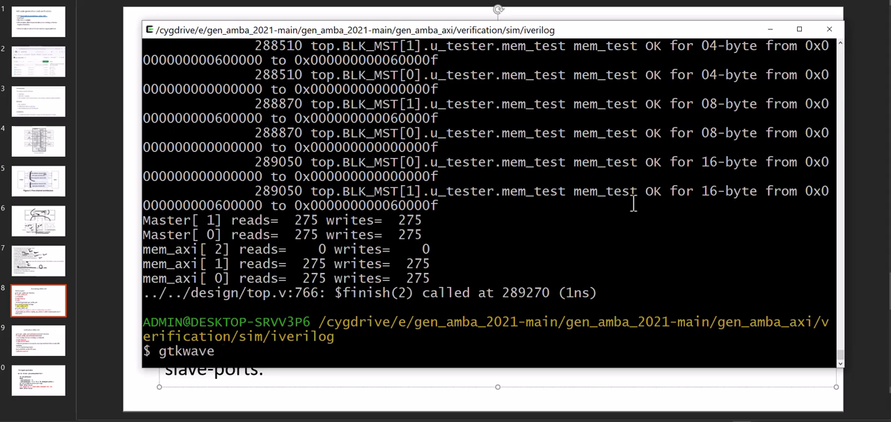
{"action": "type", "text": "wave.vcd"}
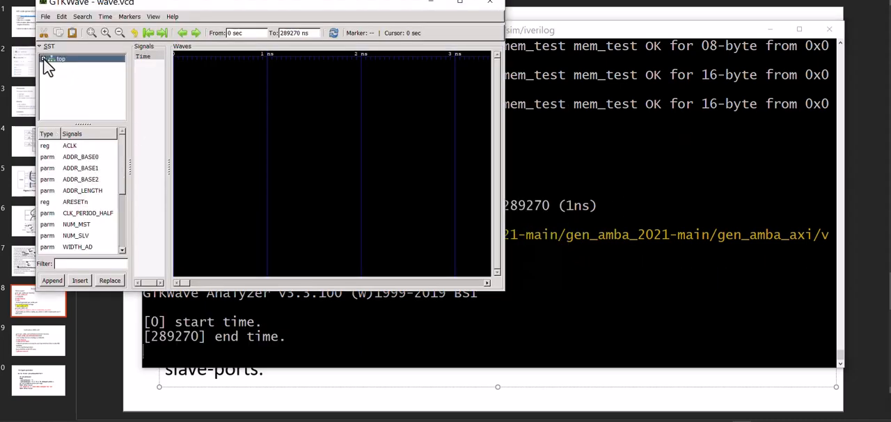
{"action": "left_click", "coordinate": [44, 59]}
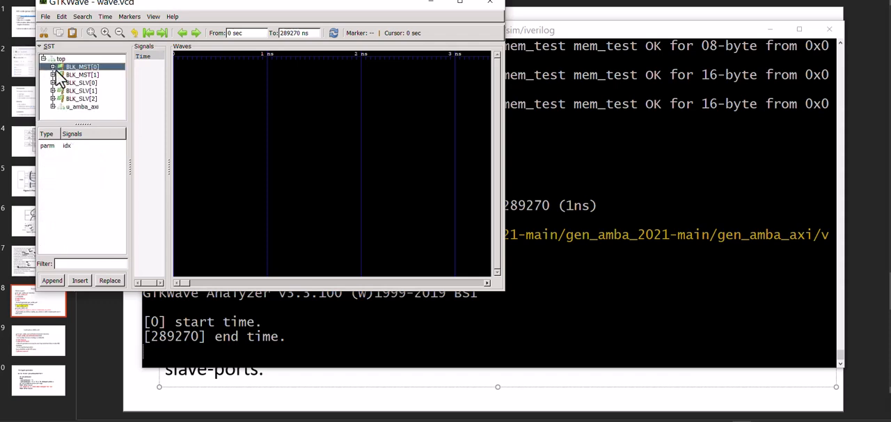
{"action": "left_click", "coordinate": [85, 76]}
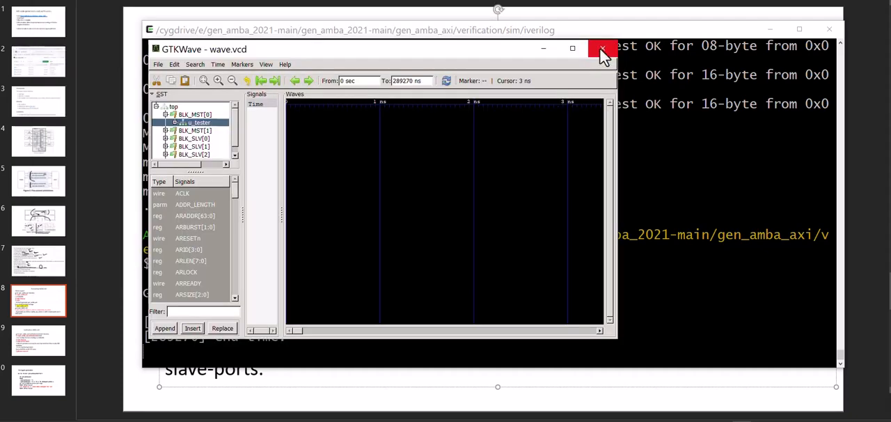
{"action": "left_click", "coordinate": [602, 50]}
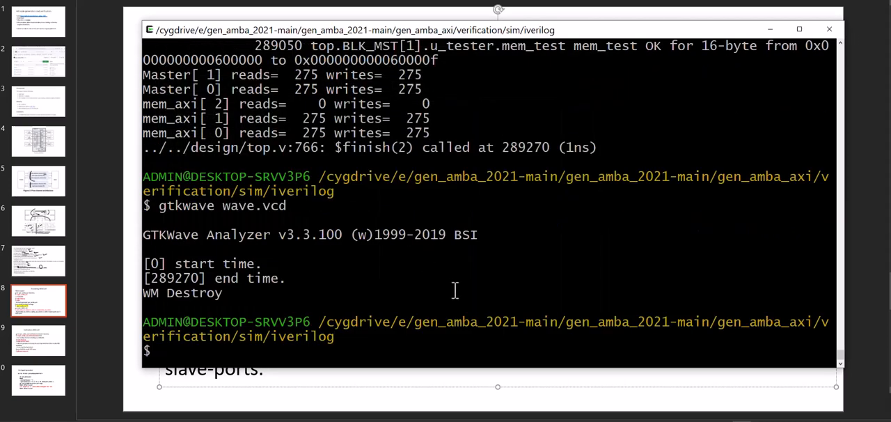
{"action": "mouse_move", "coordinate": [506, 246]}
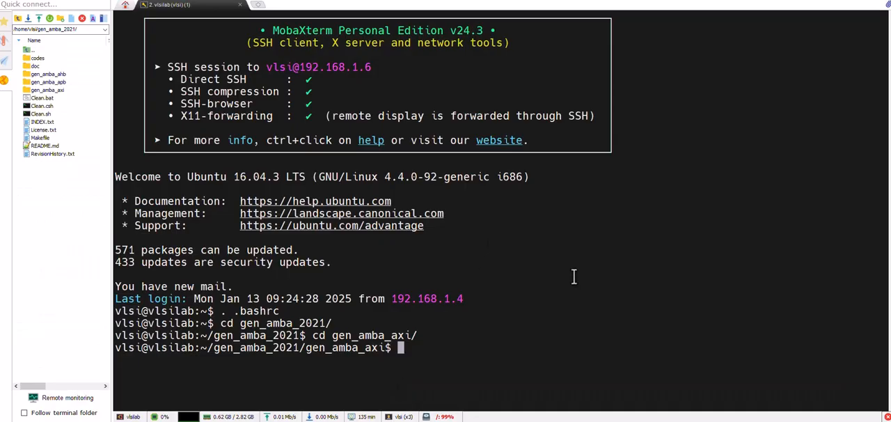
- Run make, make cleanup and make to rebuild gen_amba_axi on the remote Ubuntu machine
{"action": "type", "text": "make"}
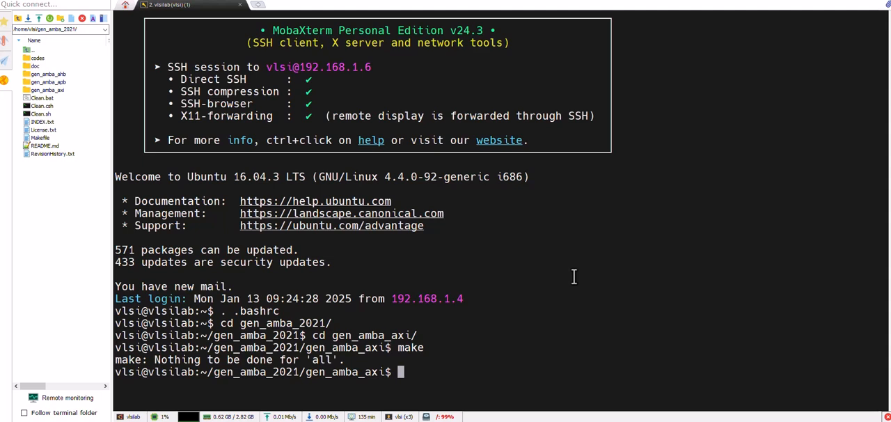
{"action": "type", "text": "make"}
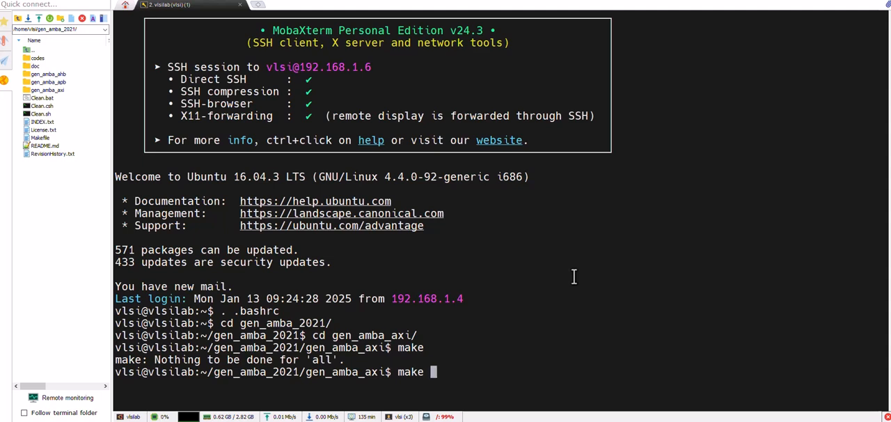
{"action": "type", "text": "clean"}
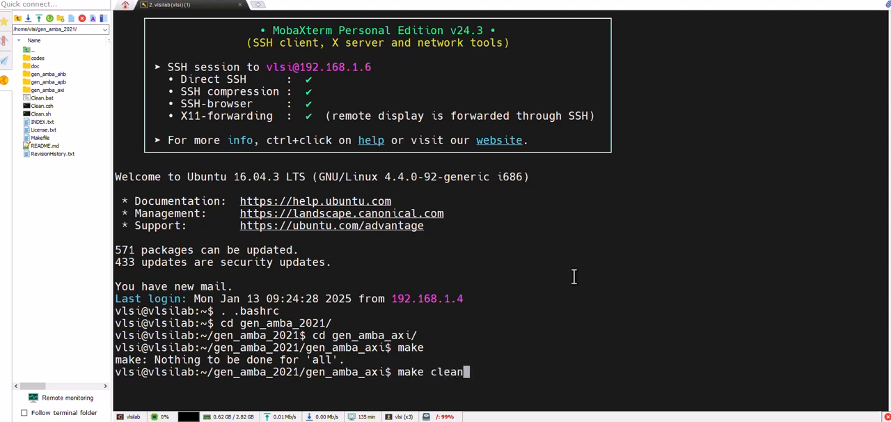
{"action": "type", "text": "up"}
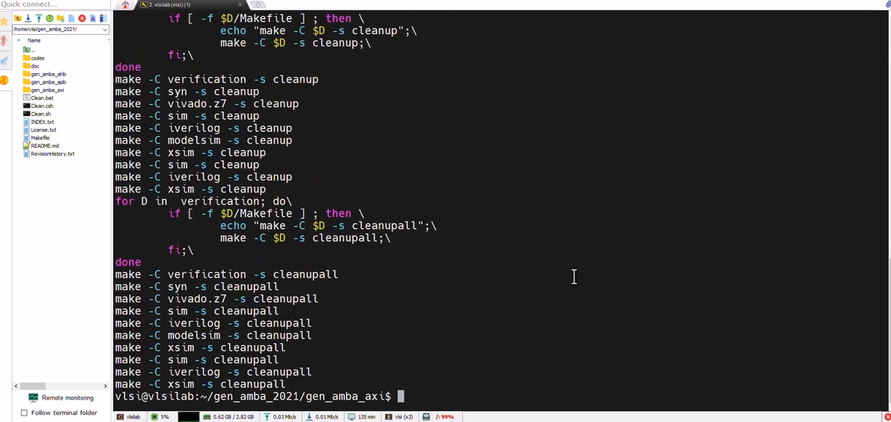
{"action": "type", "text": "make"}
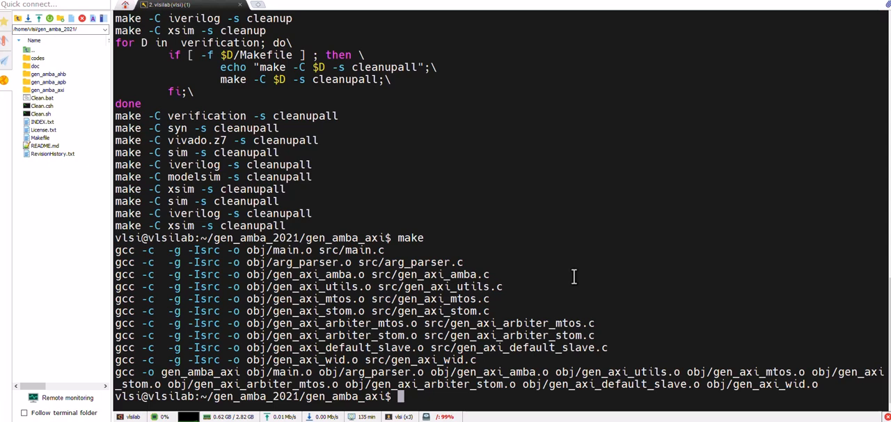
- Run ./gen_amba_axi -h to print its usage options over SSH
{"action": "type", "text": "./gen_amba_axi -h"}
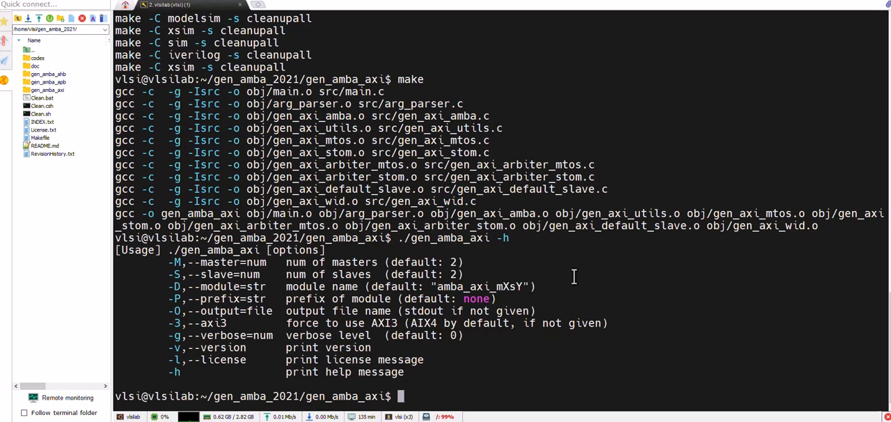
- Run ./gen_amba_axi --master=2 --slave=3 --output=amba_axi_m2s3.v on the remote machine
{"action": "type", "text": "make"}
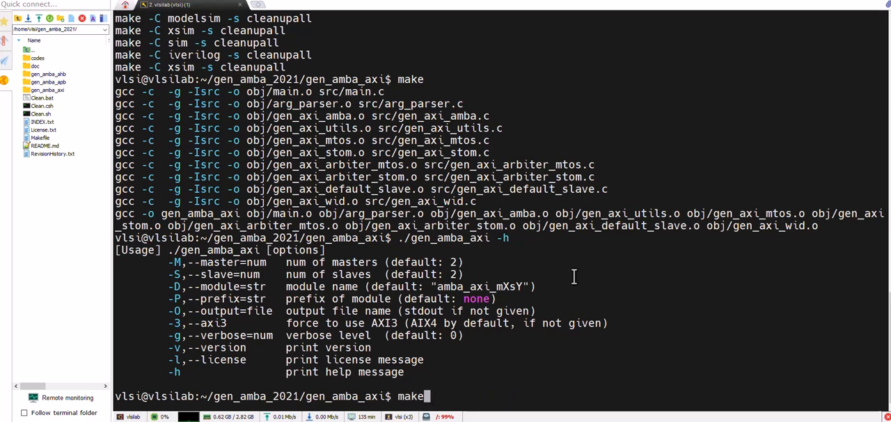
{"action": "type", "text": "MST=2 SLV=3"}
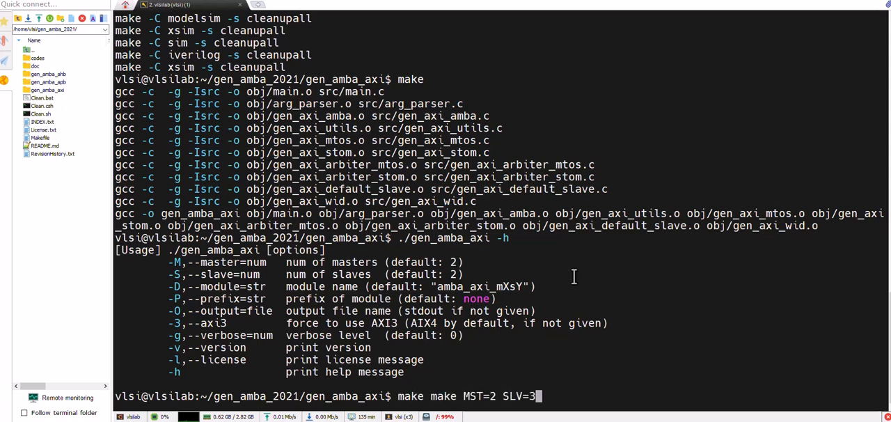
{"action": "type", "text": "cd verification/sim/iverilog/"}
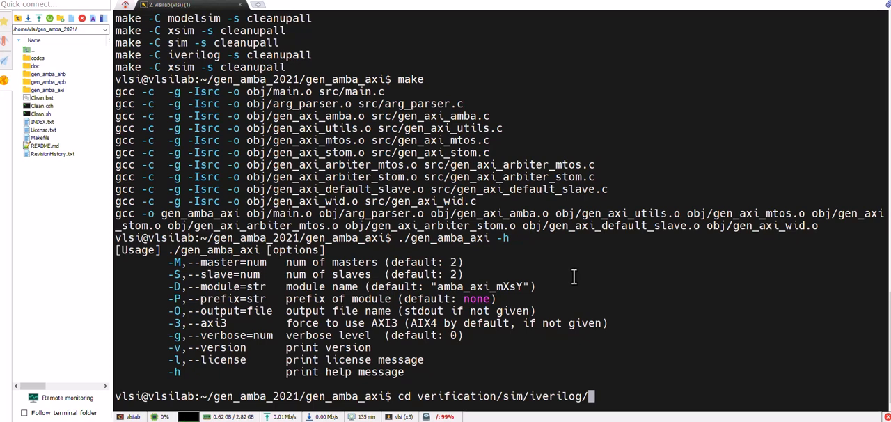
{"action": "type", "text": "./gen_amba_axi --master=2 --slave=3 --output=amba_axi_m2s3.v"}
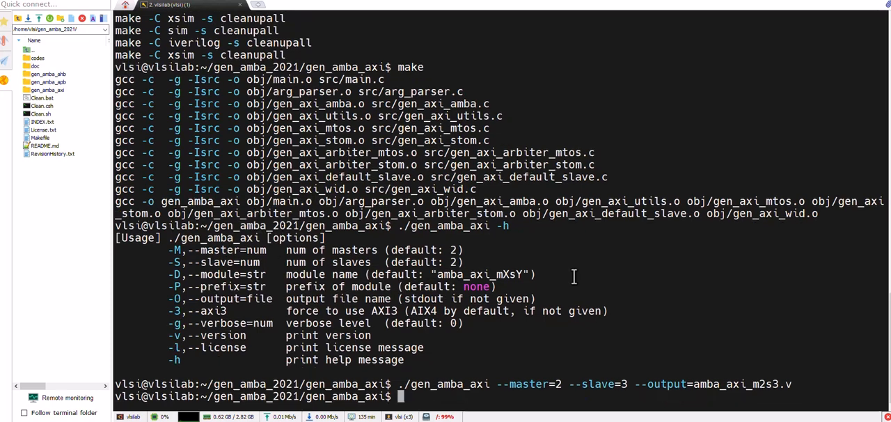
- Change into the verification/sim/iverilog/ folder
{"action": "type", "text": "cd"}
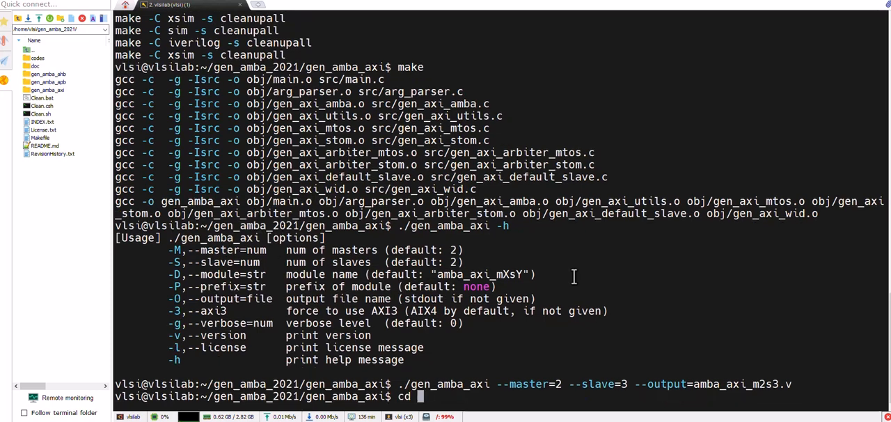
{"action": "type", "text": "verification/sim/"}
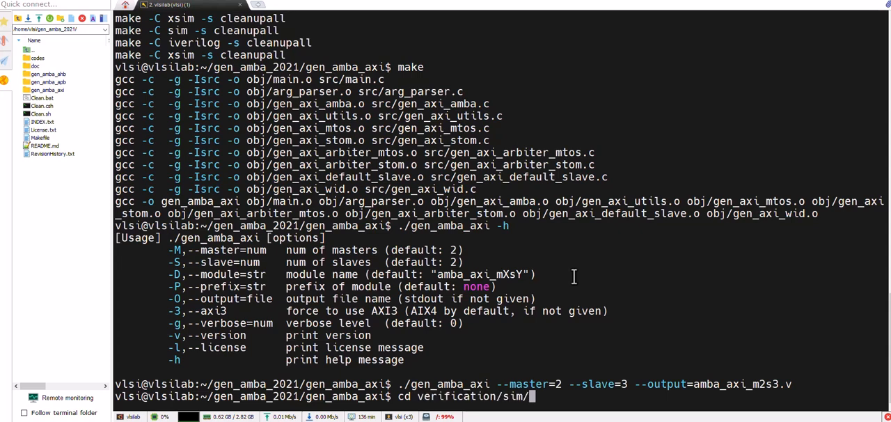
{"action": "type", "text": "iverilog/"}
{"action": "type", "text": "ls"}
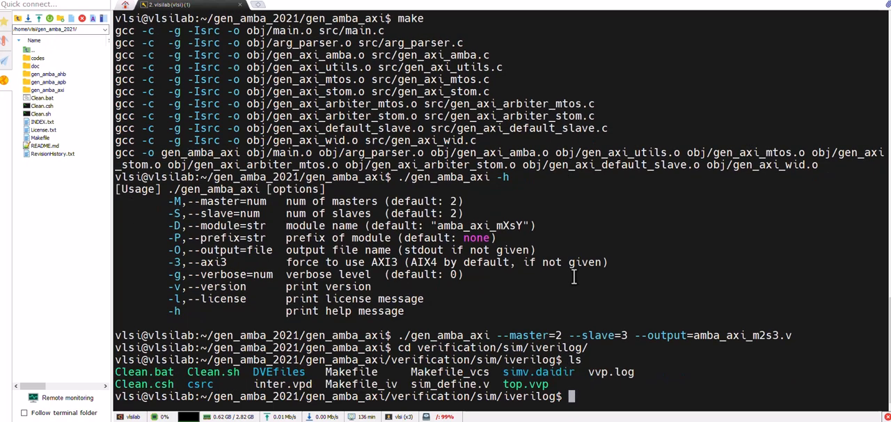
- Review the Makefile in vim, copy Makefile_iv over Makefile, and list the folder
{"action": "type", "text": "vi"}
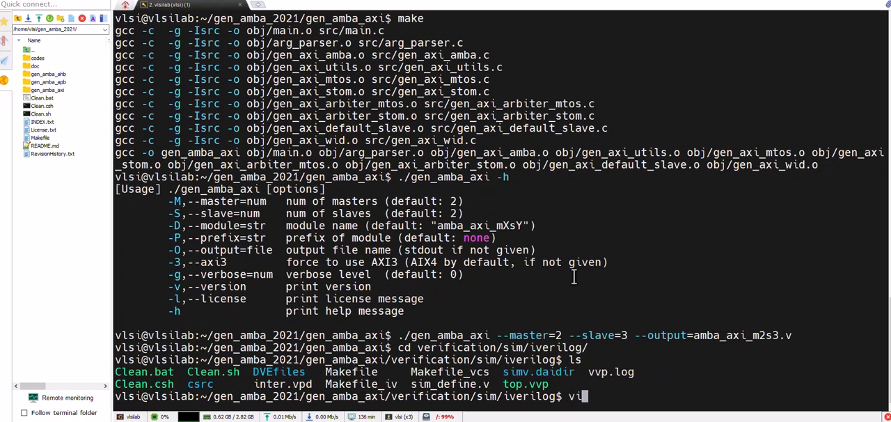
{"action": "type", "text": "m"}
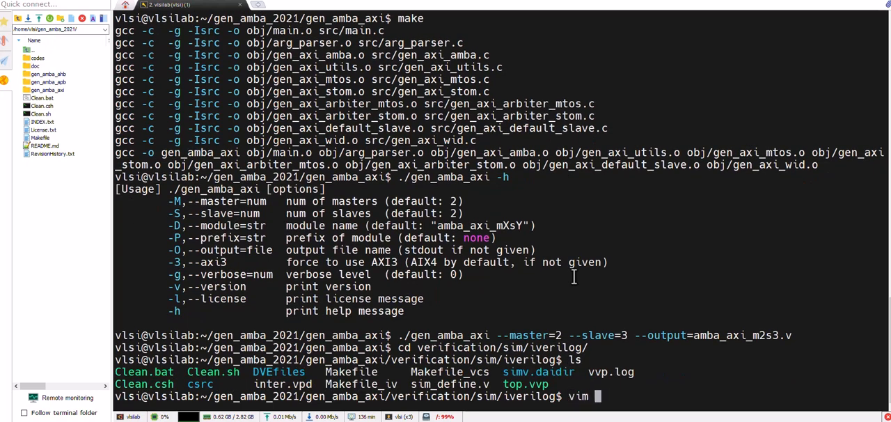
{"action": "type", "text": "Makefile"}
{"action": "type", "text": "cp M"}
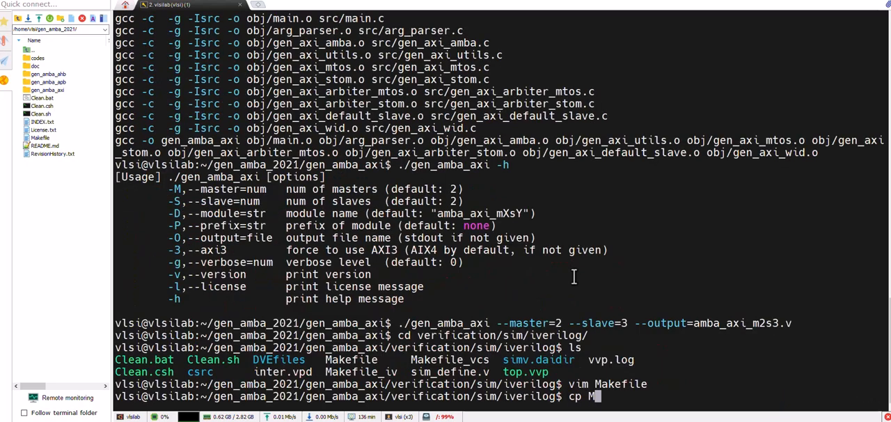
{"action": "type", "text": "akefile"}
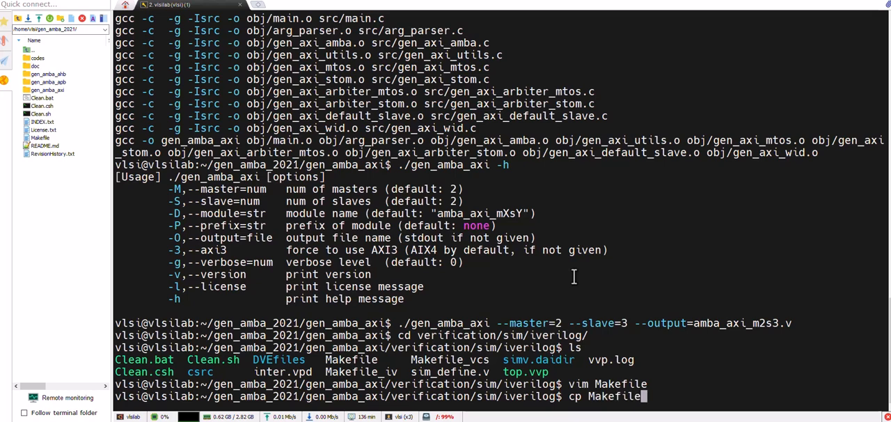
{"action": "type", "text": "_iv Makefile"}
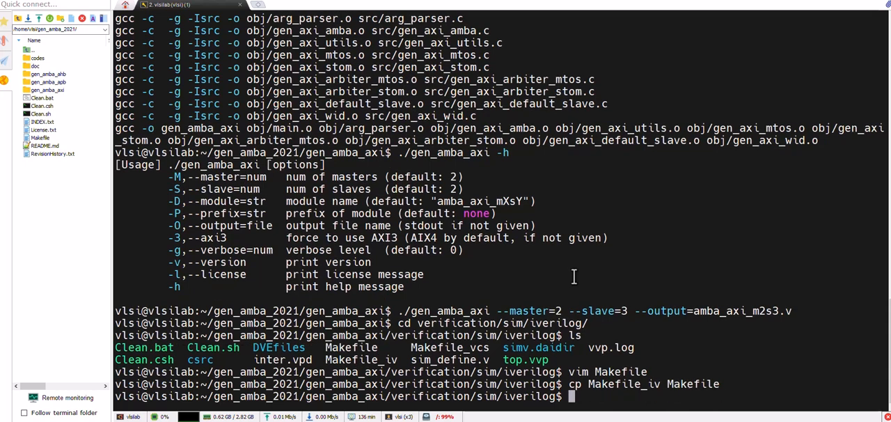
{"action": "type", "text": "ls"}
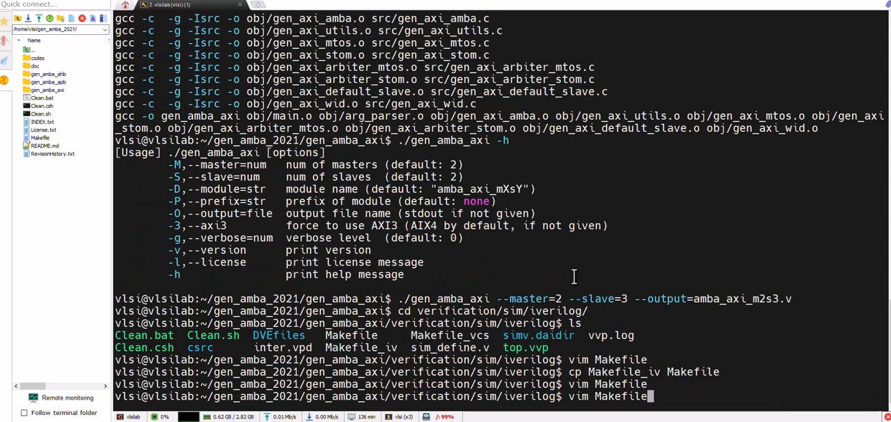
- Run make MST=2 SLV=3; the iverilog simulation passes memory tests with 345 reads/writes per master
{"action": "type", "text": "make"}
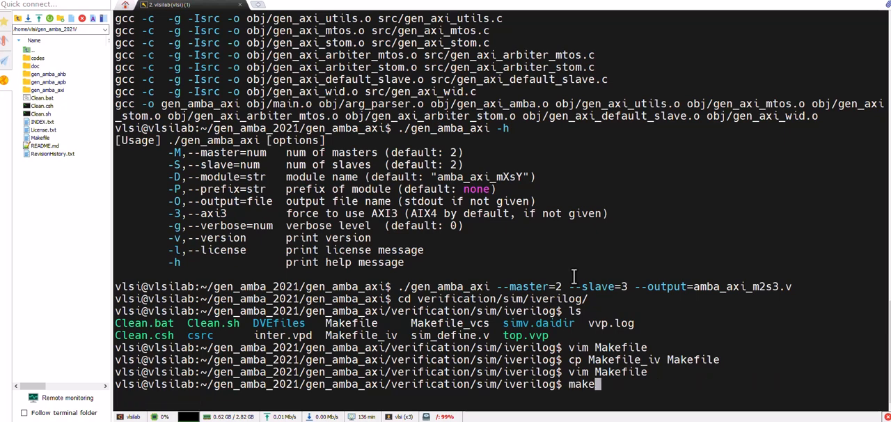
{"action": "type", "text": "cd gen_amba_2021/"}
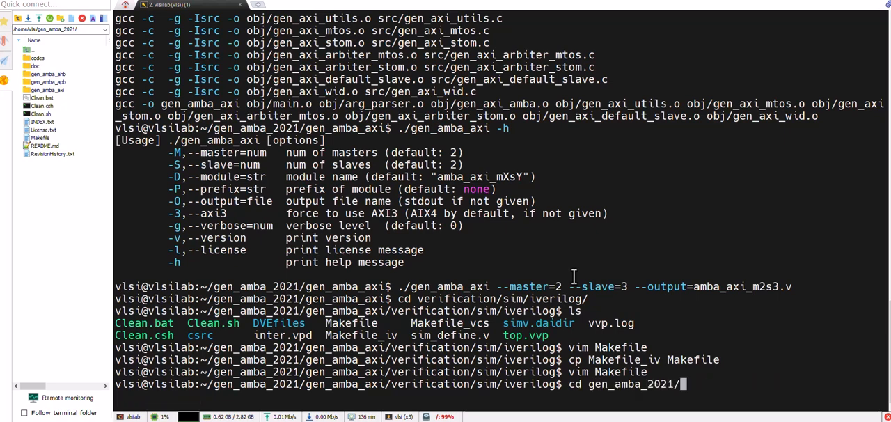
{"action": "type", "text": "make MST=2 SLV=3"}
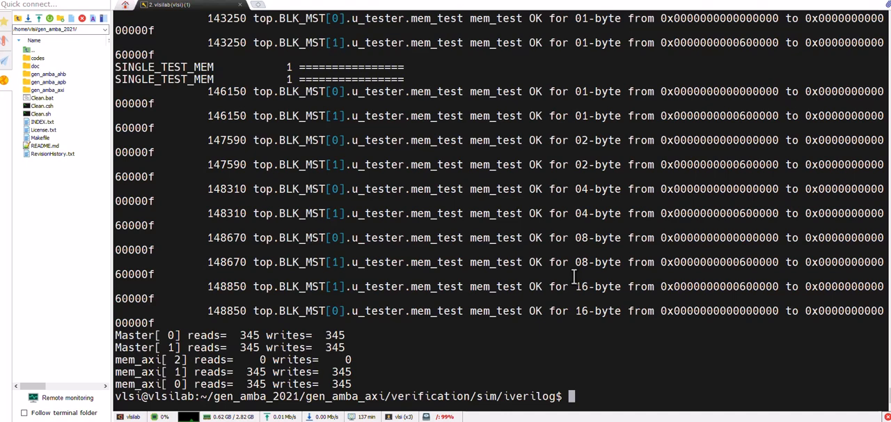
- Copy Makefile_vcs over Makefile and open it in vim, showing defaults MST 3 and SLV 2
{"action": "type", "text": "cp Makefile_iv Makefile"}
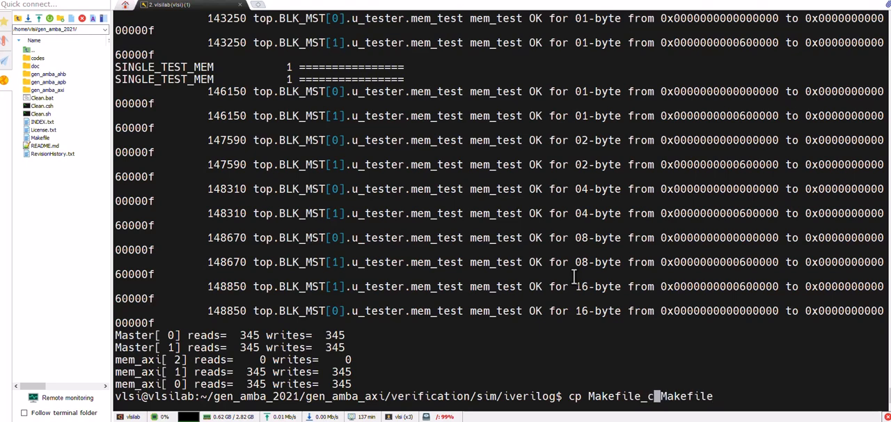
{"action": "type", "text": "vcs"}
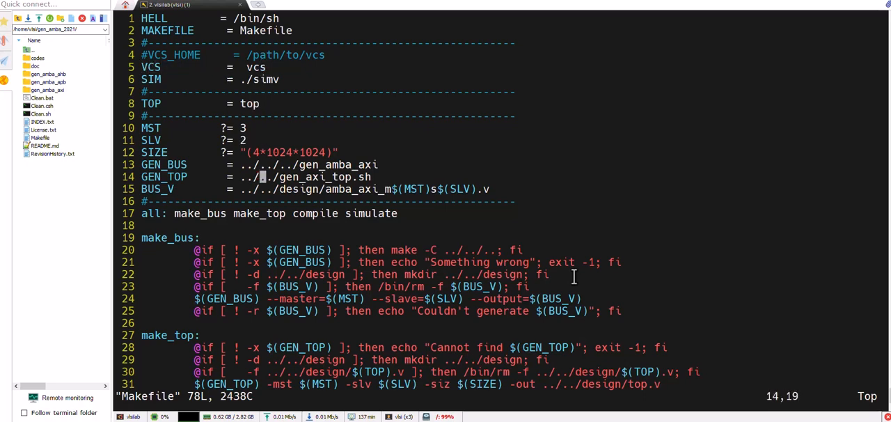
- Scroll through the VCS Makefile in vim to review its settings
{"action": "scroll", "scroll_direction": "down", "scroll_amount": 3}
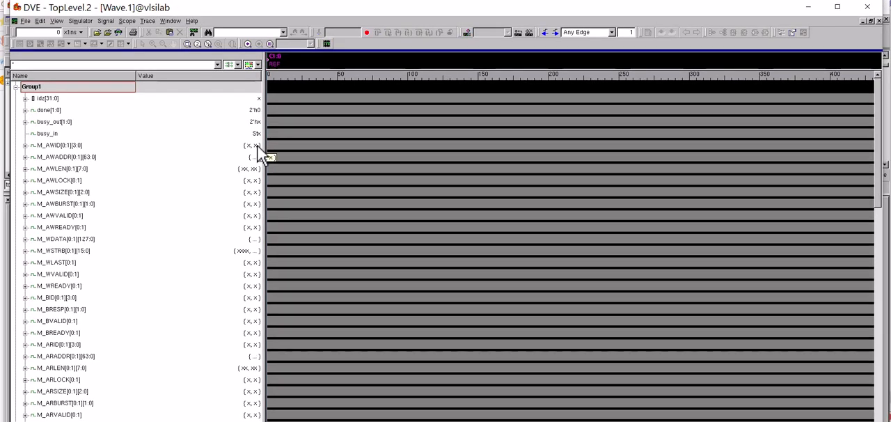
- Run the DVE simulation to fill in the AXI bus waveforms, then request to close DVE
{"action": "left_click", "coordinate": [186, 44]}
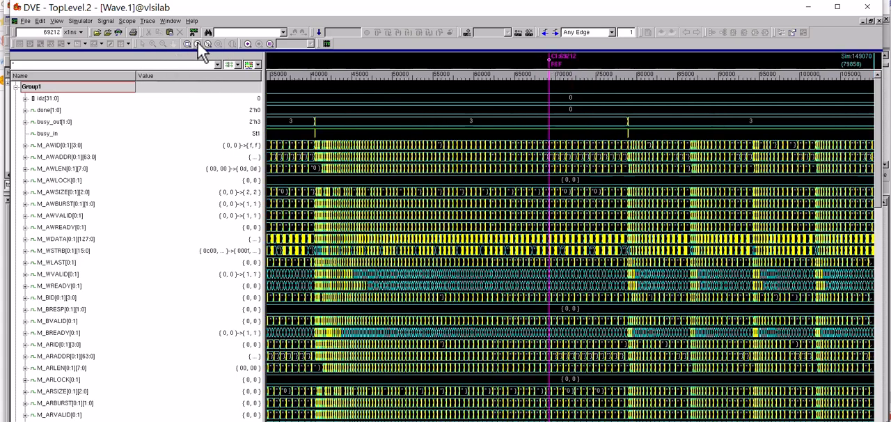
{"action": "left_click", "coordinate": [198, 43]}
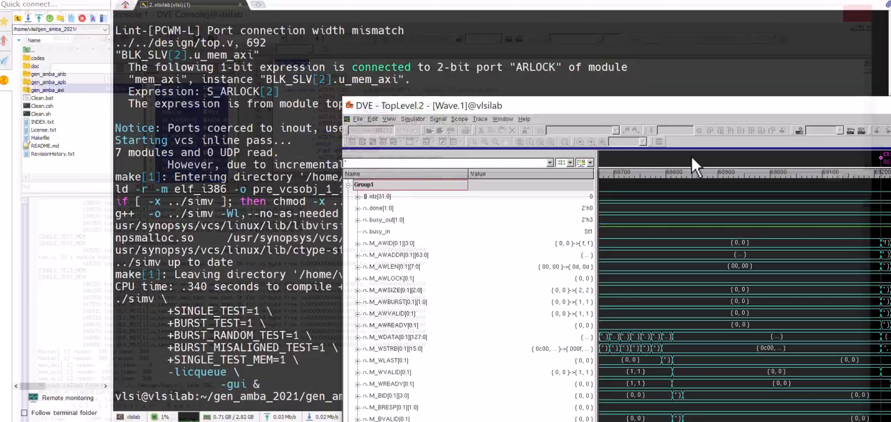
{"action": "left_click", "coordinate": [880, 106]}
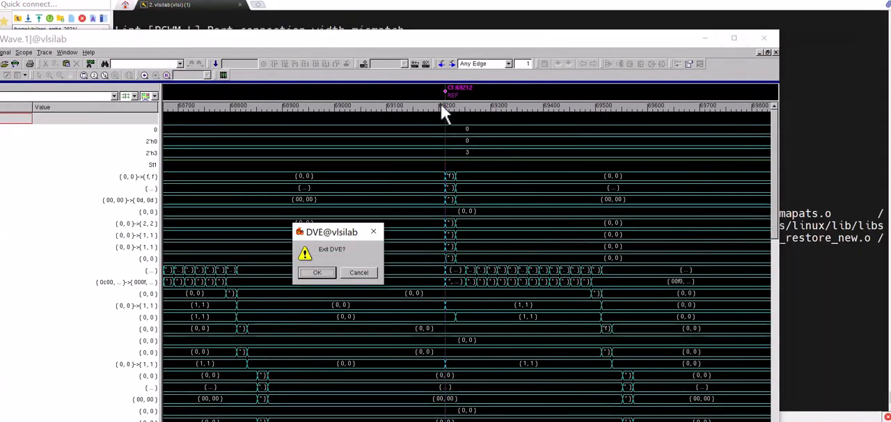
- Confirm exiting DVE and list the simulation folder's files with ls -l
{"action": "left_click", "coordinate": [318, 273]}
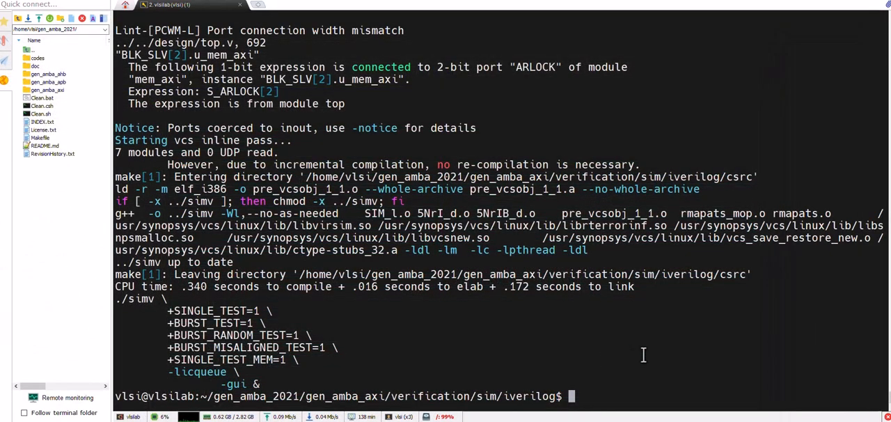
{"action": "mouse_move", "coordinate": [661, 351]}
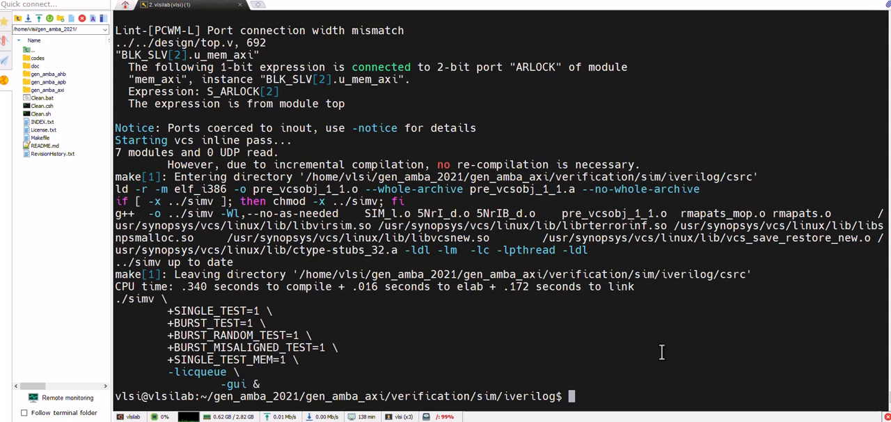
{"action": "type", "text": "ls -l"}
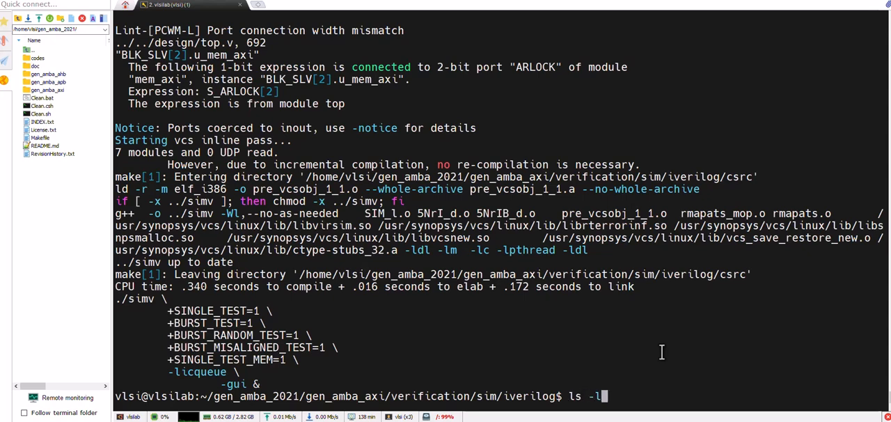
{"action": "key", "text": "Return"}
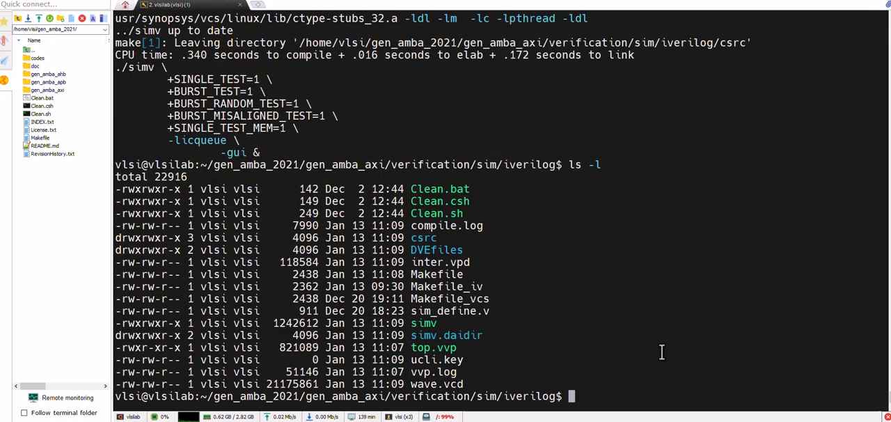
- Load wave.vcd in GTKWave with the gtkwave command
{"action": "type", "text": "gt"}
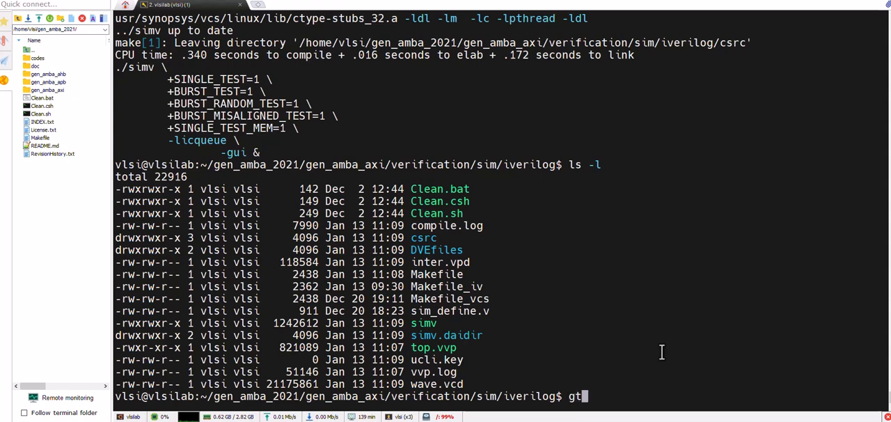
{"action": "type", "text": "kwave wave.vcd"}
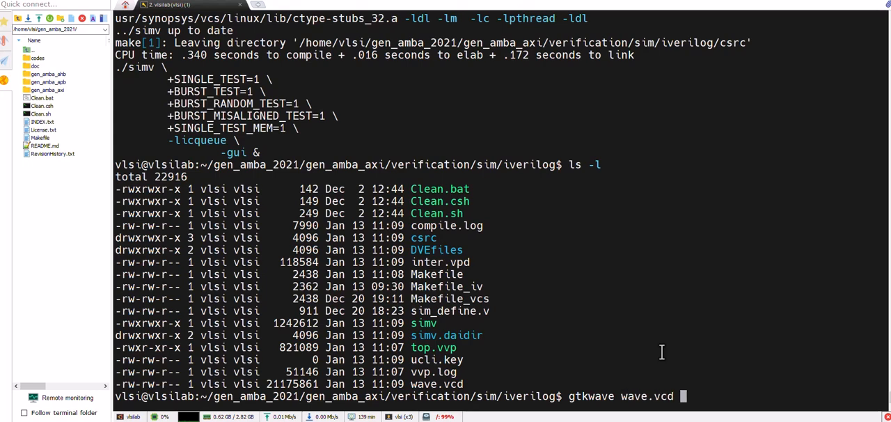
{"action": "key", "text": "Return"}
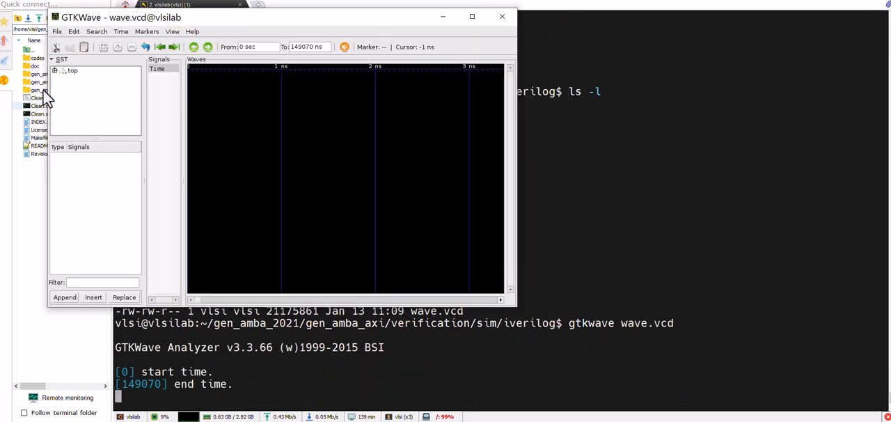
- Expand top > BLK_MST[0] in the SST tree and select a master sub-module to list its signals
{"action": "left_click", "coordinate": [56, 69]}
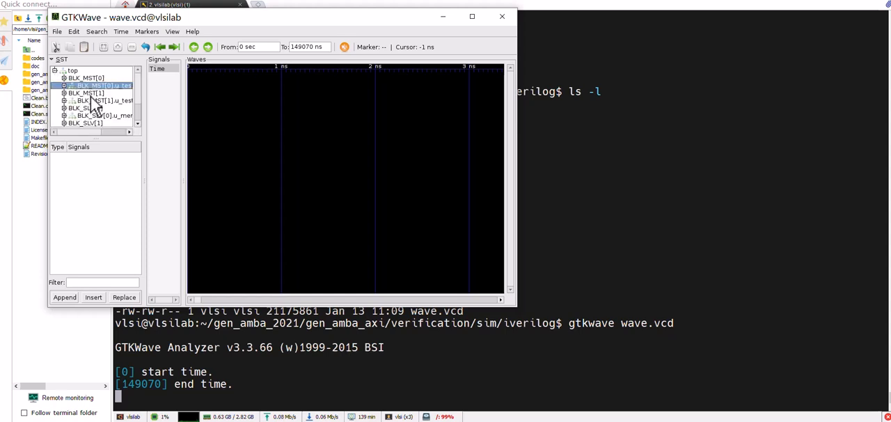
{"action": "left_click", "coordinate": [85, 78]}
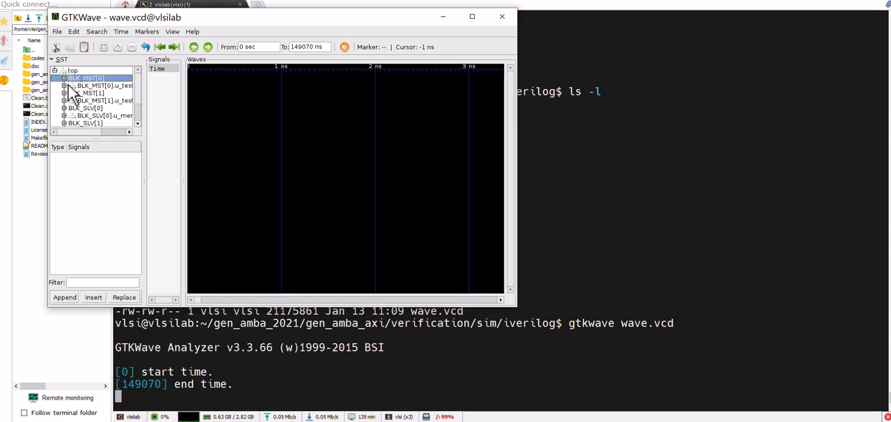
{"action": "left_click", "coordinate": [86, 85]}
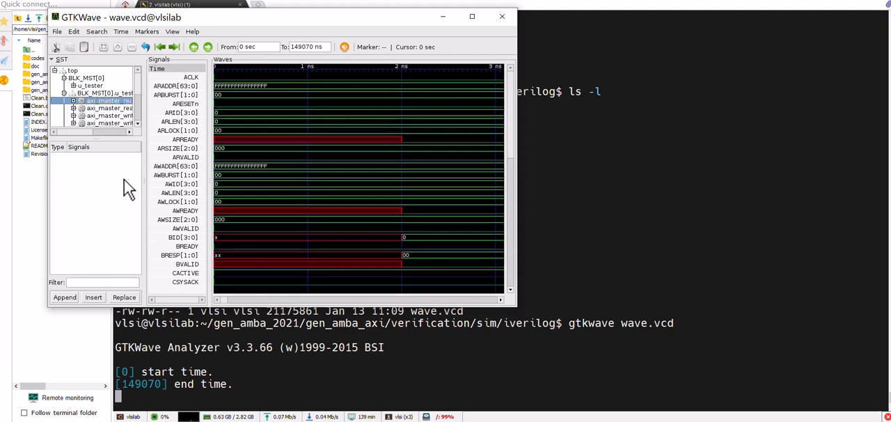
{"action": "left_click", "coordinate": [74, 101]}
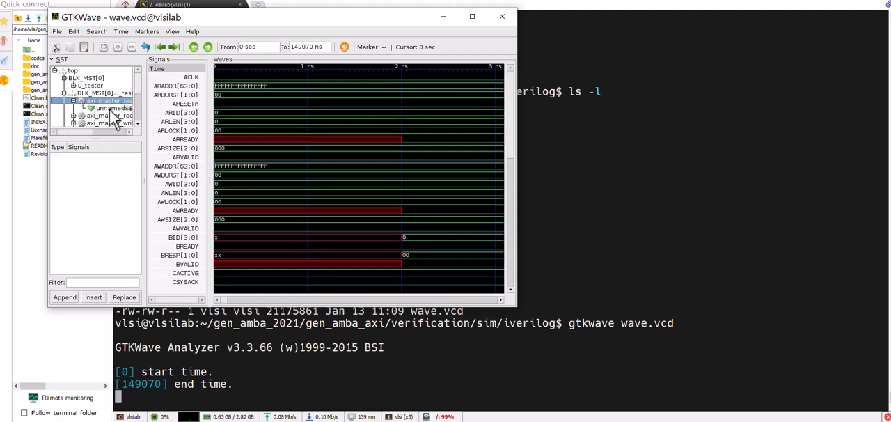
{"action": "left_click", "coordinate": [112, 109]}
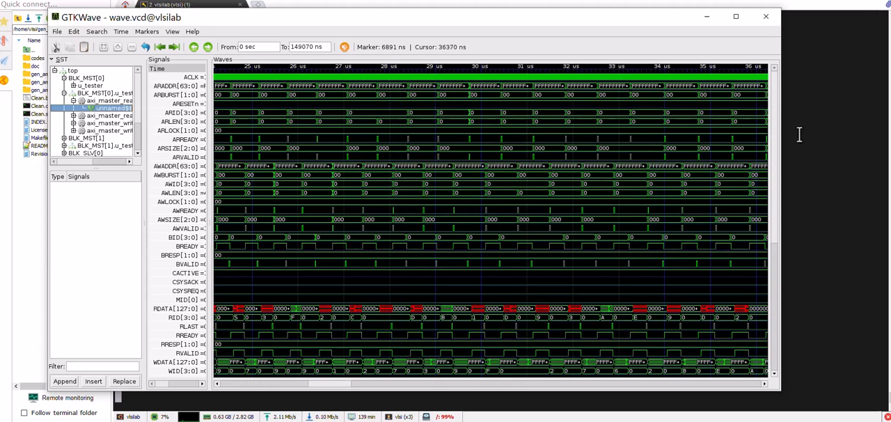
{"action": "scroll", "scroll_direction": "down", "scroll_amount": 3}
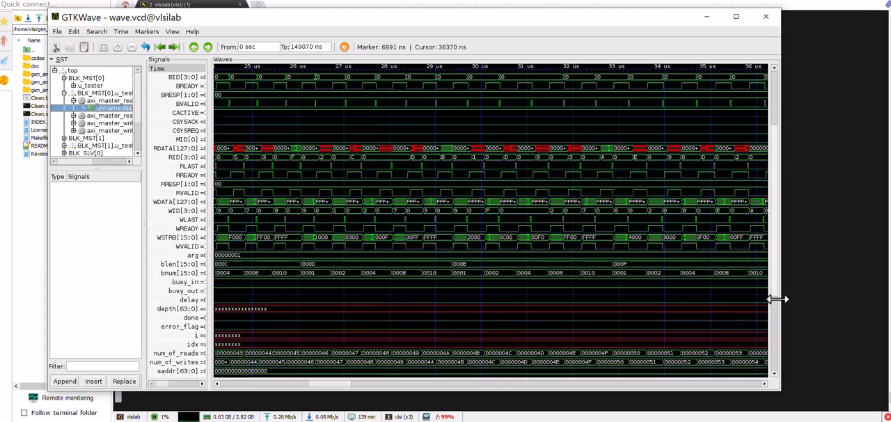